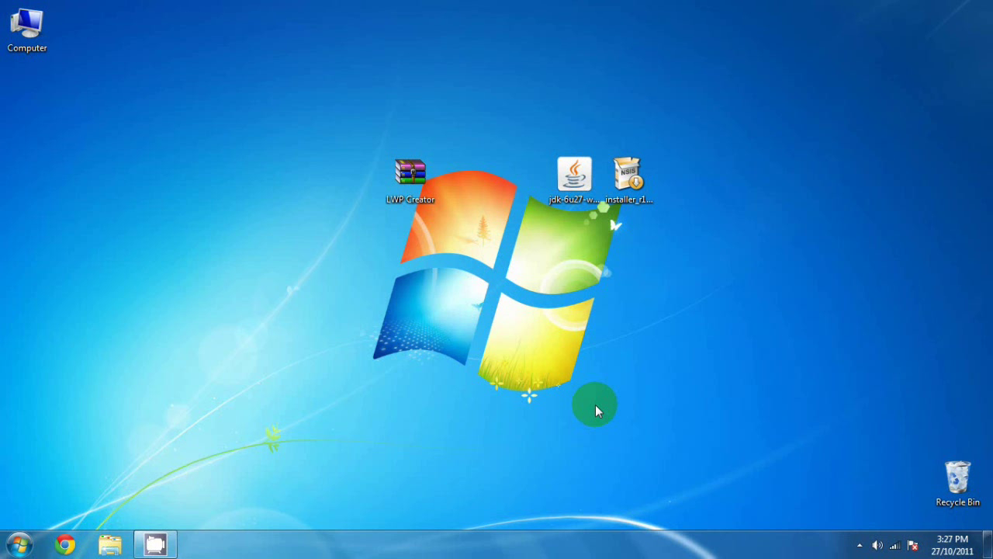
pyautogui.moveTo(643, 293)
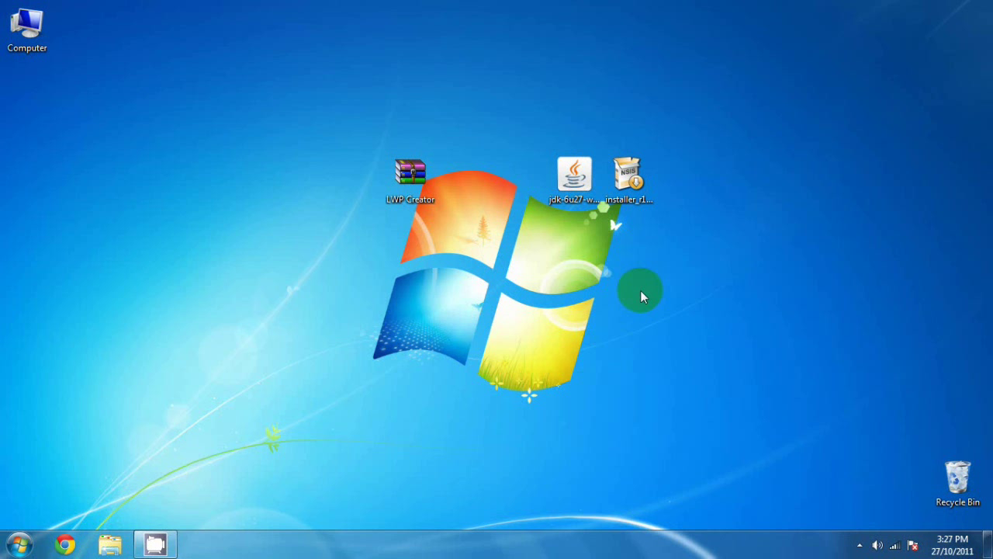
pyautogui.moveTo(663, 276)
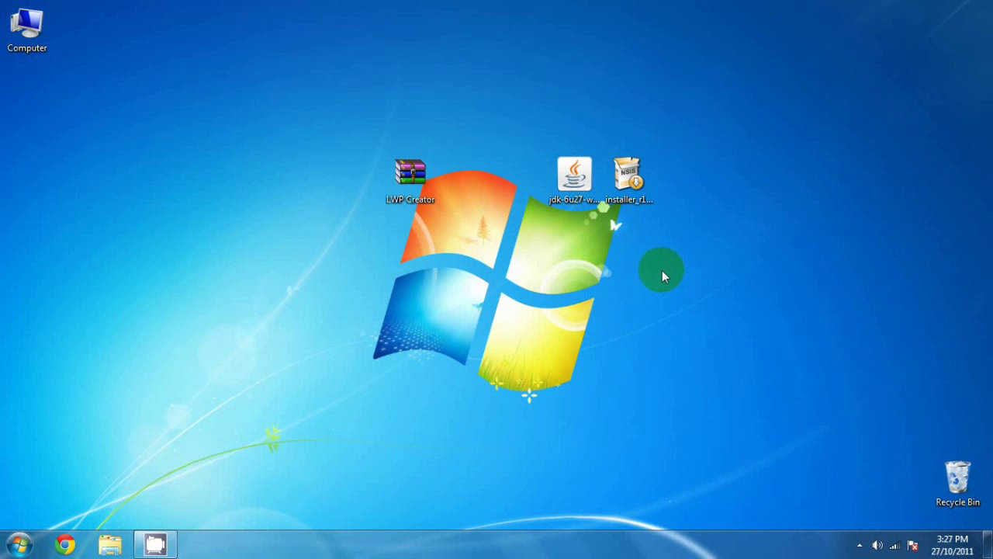
pyautogui.moveTo(671, 269)
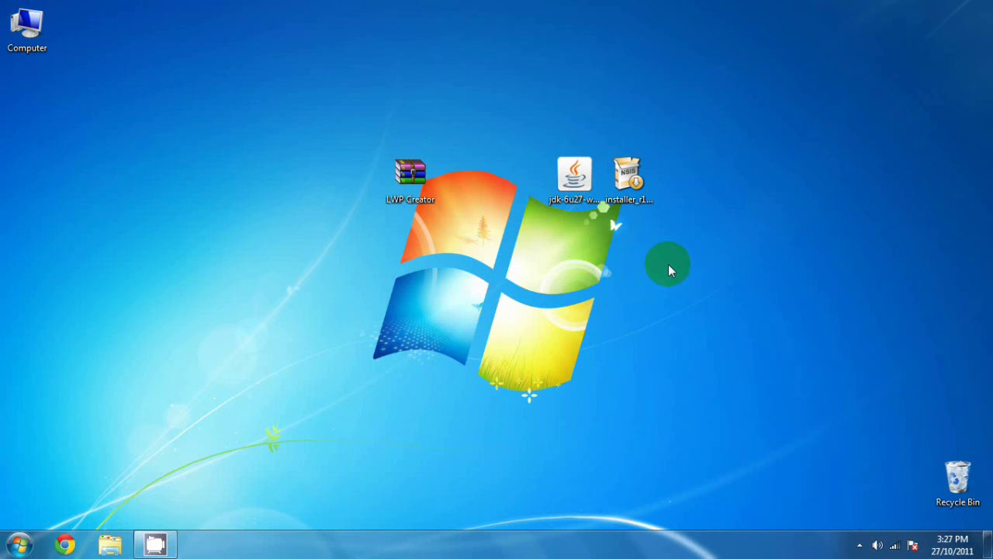
pyautogui.moveTo(746, 235)
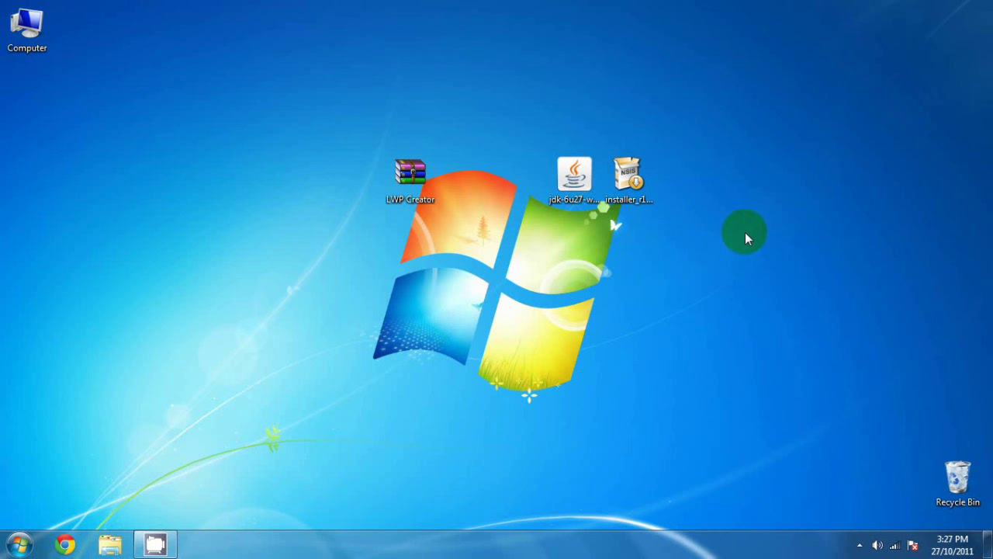
pyautogui.moveTo(764, 234)
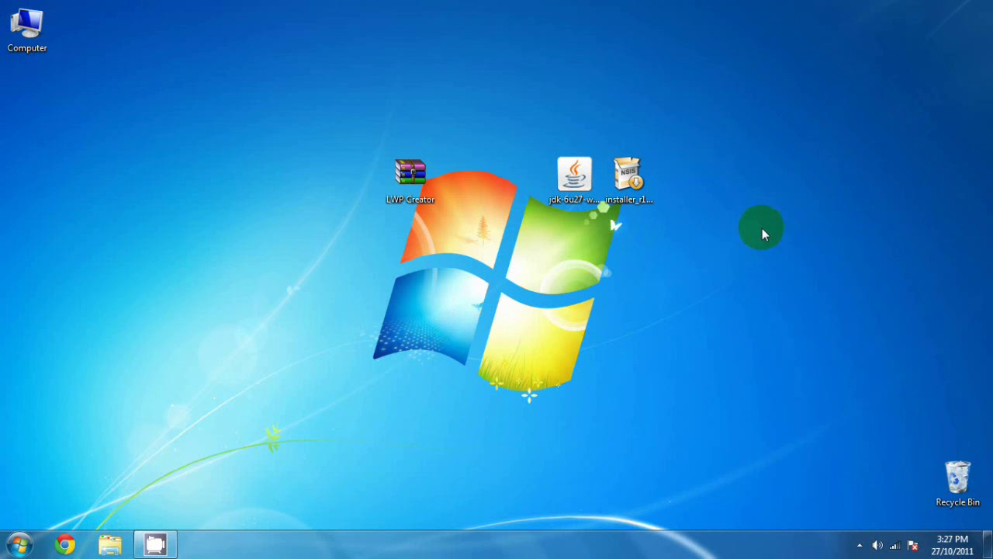
pyautogui.moveTo(989, 269)
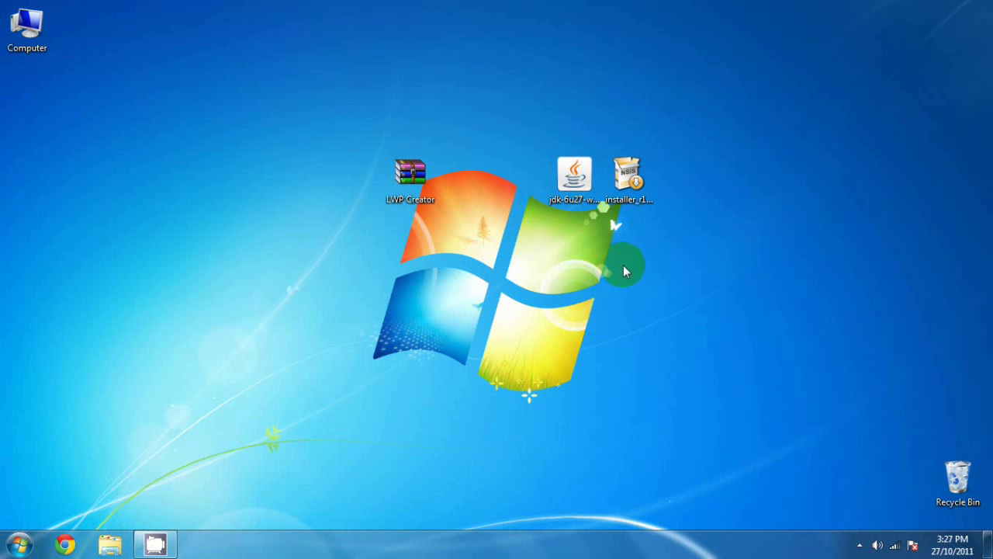
pyautogui.moveTo(629, 277)
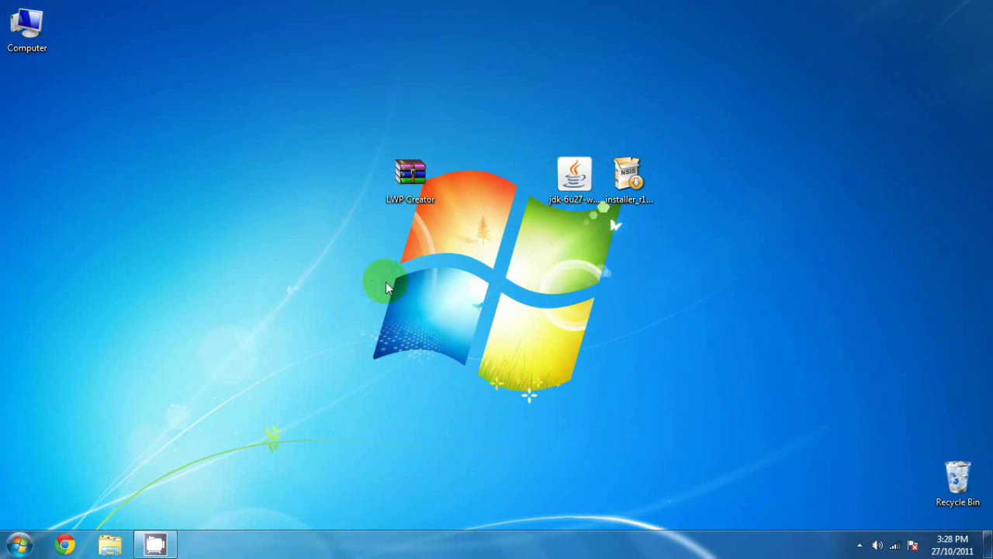
pyautogui.moveTo(419, 211)
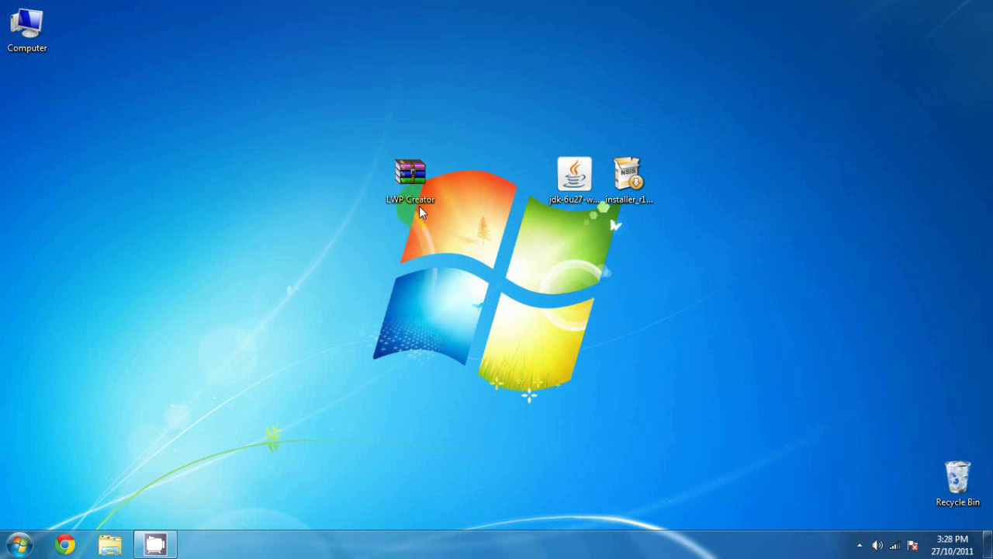
# Step: Extract the LWP Creator archive onto the desktop with Extract Here
pyautogui.click(411, 175)
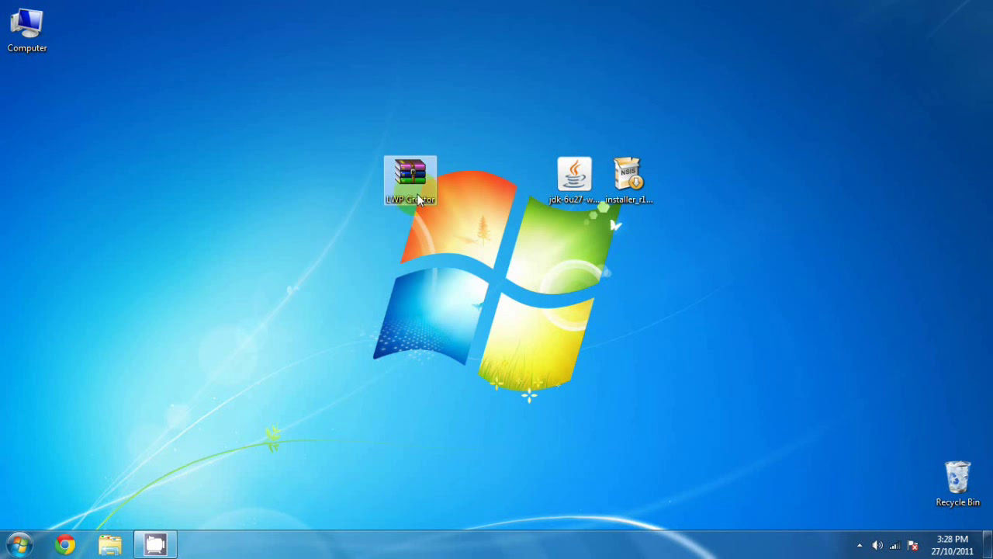
pyautogui.rightClick(414, 178)
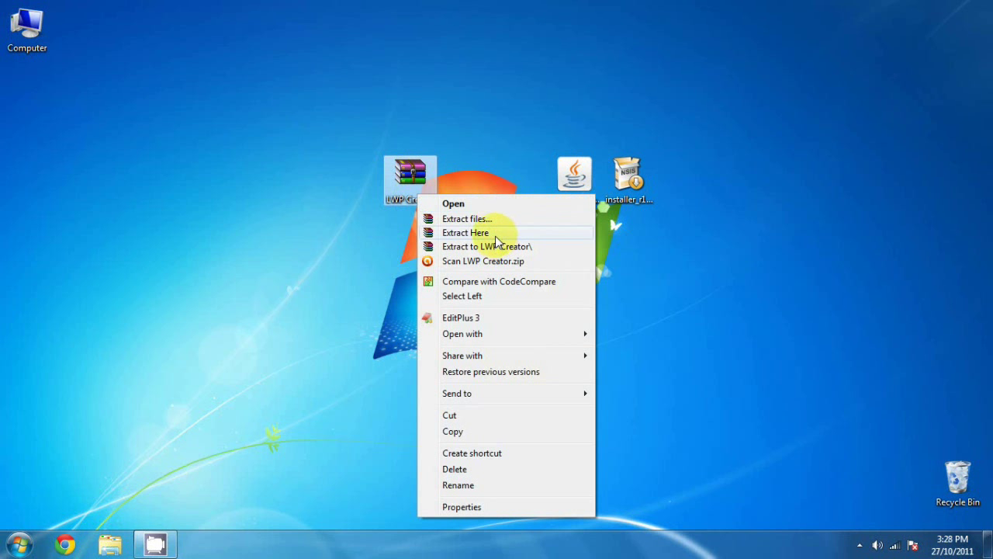
pyautogui.click(496, 232)
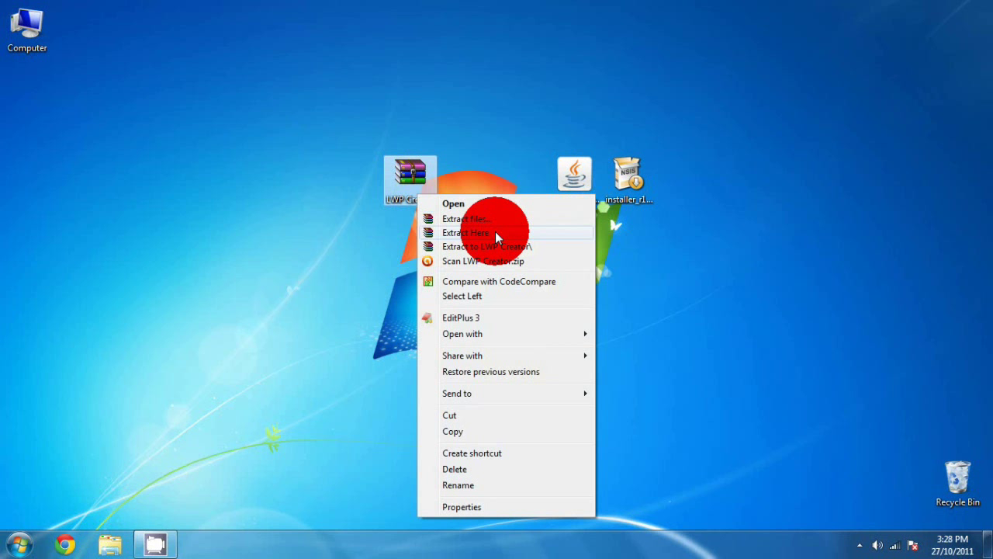
pyautogui.click(465, 232)
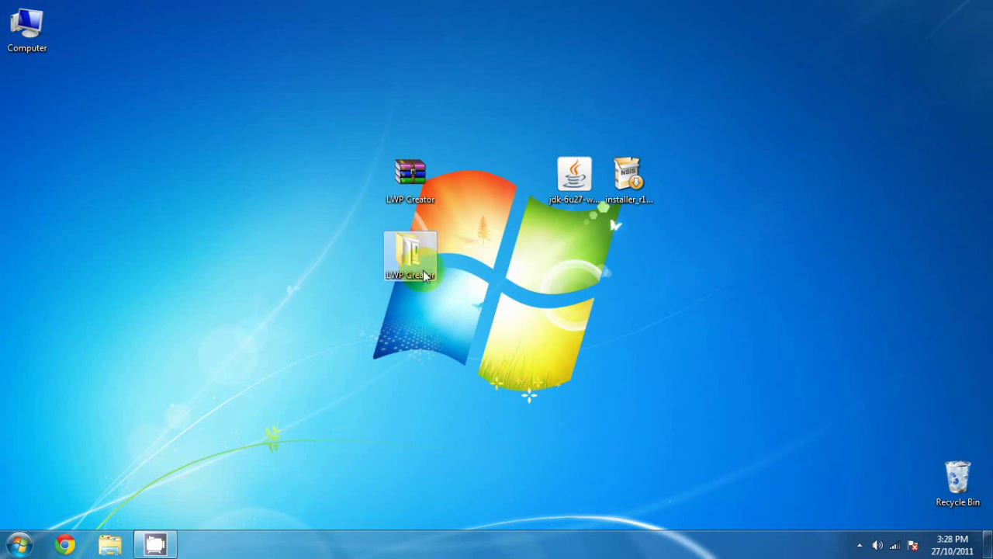
# Step: Browse LWP Creator > UserGuides and open the STEP 1 - SET UP ENVIRONMENT guide
pyautogui.doubleClick(409, 256)
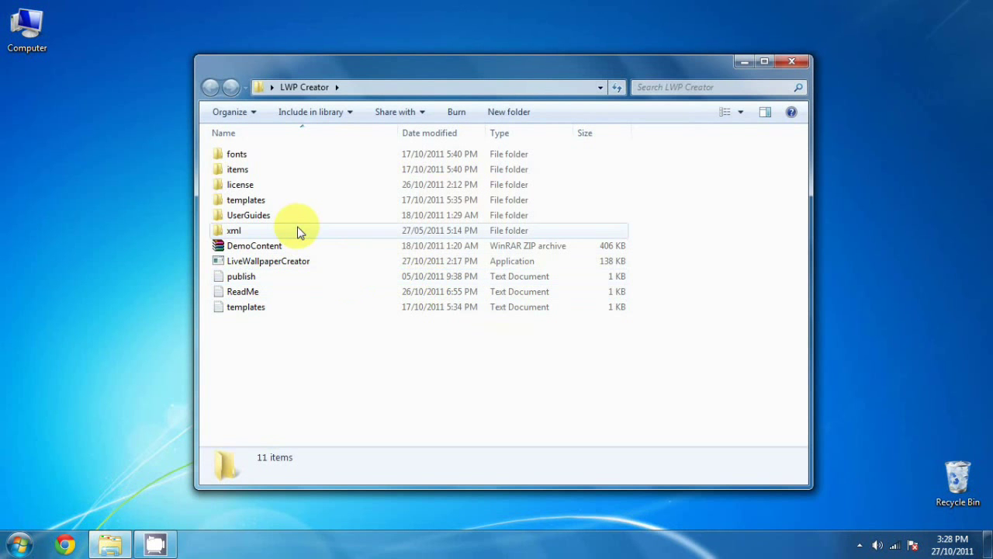
pyautogui.doubleClick(248, 215)
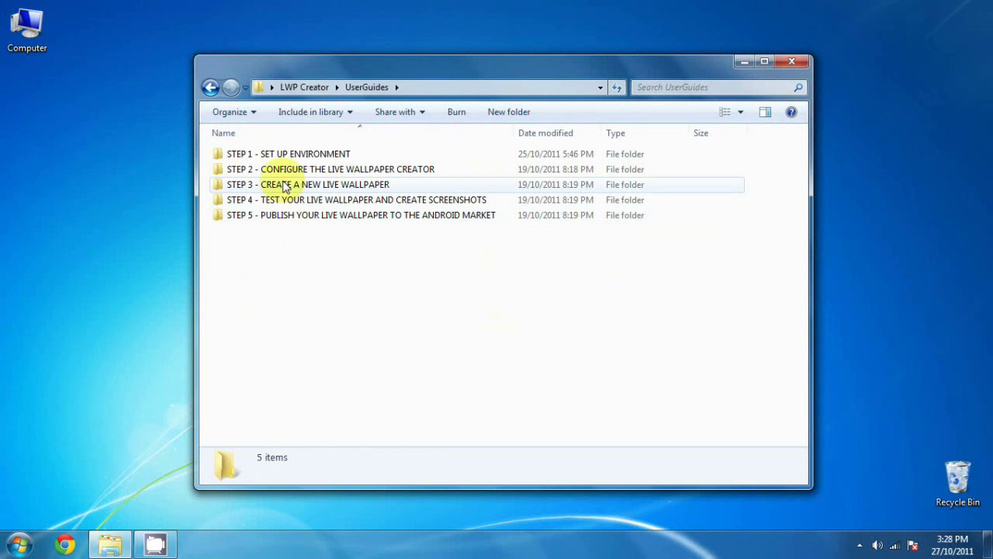
pyautogui.click(298, 153)
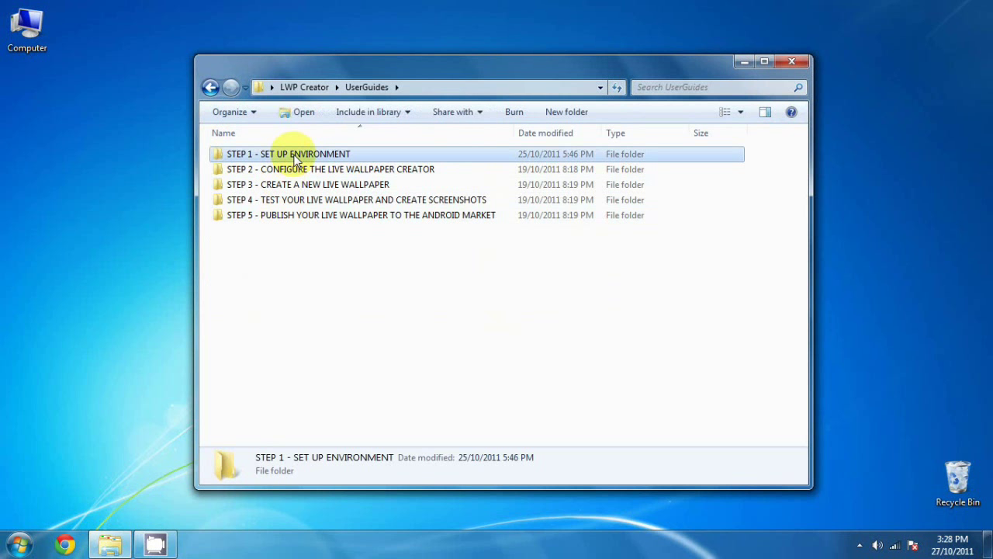
pyautogui.doubleClick(289, 153)
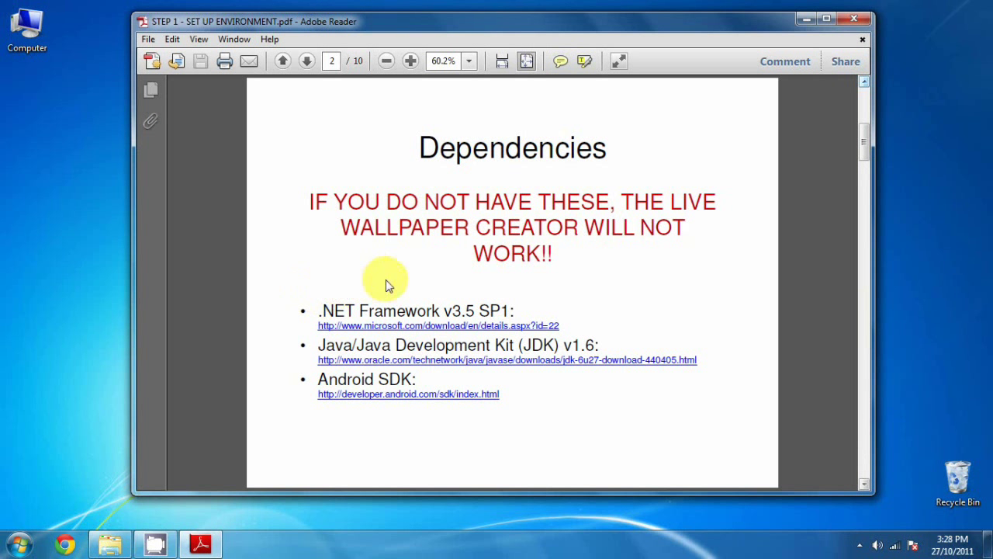
pyautogui.moveTo(566, 277)
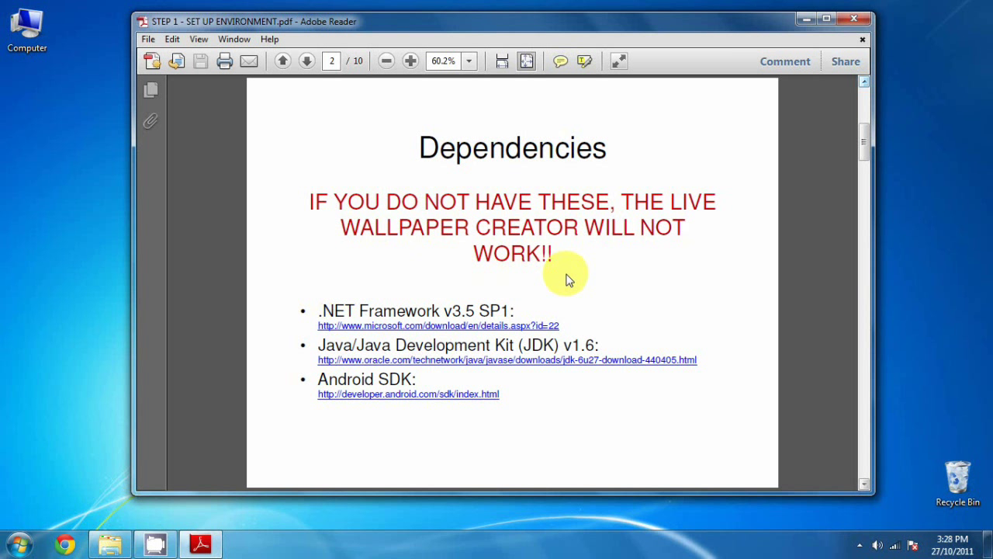
pyautogui.moveTo(291, 334)
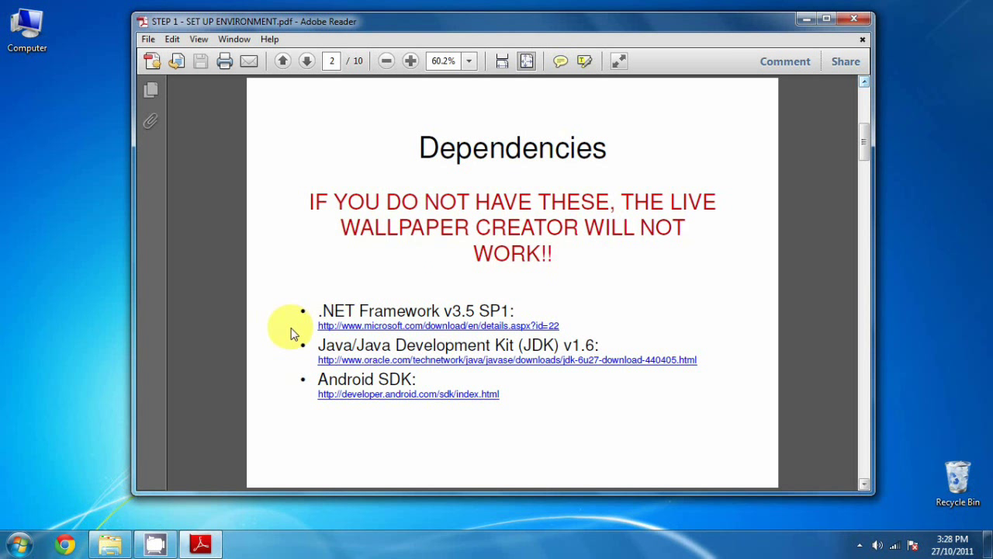
pyautogui.moveTo(293, 360)
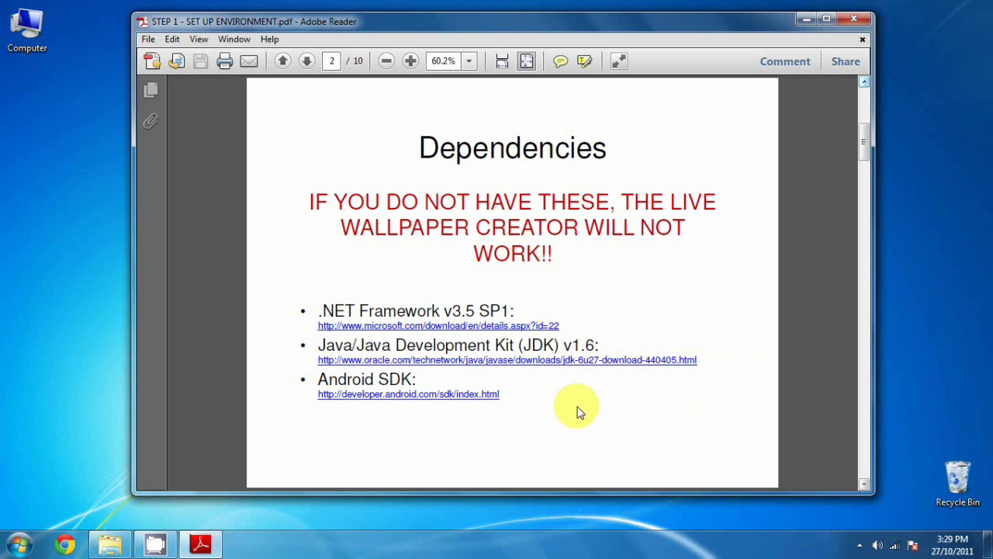
pyautogui.moveTo(653, 307)
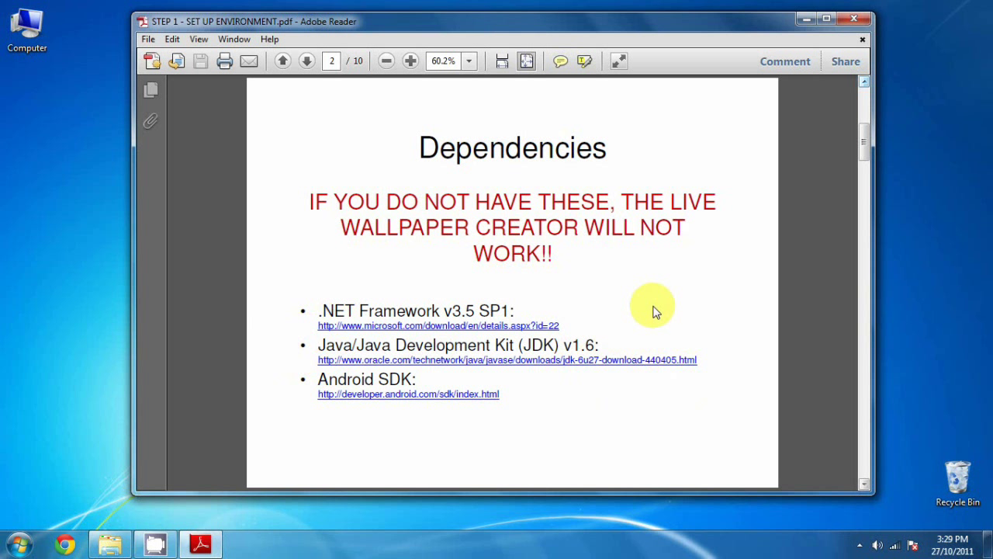
pyautogui.moveTo(539, 286)
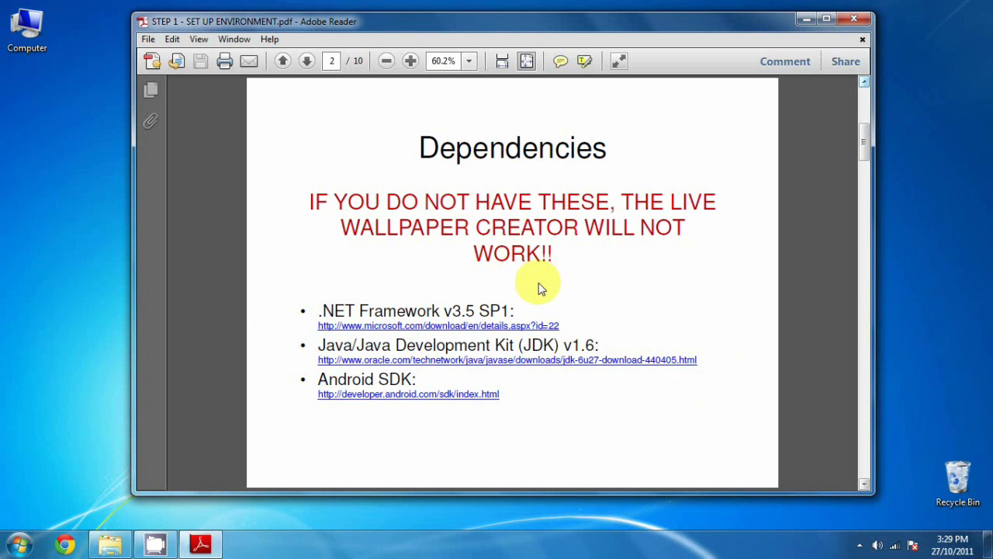
pyautogui.moveTo(533, 330)
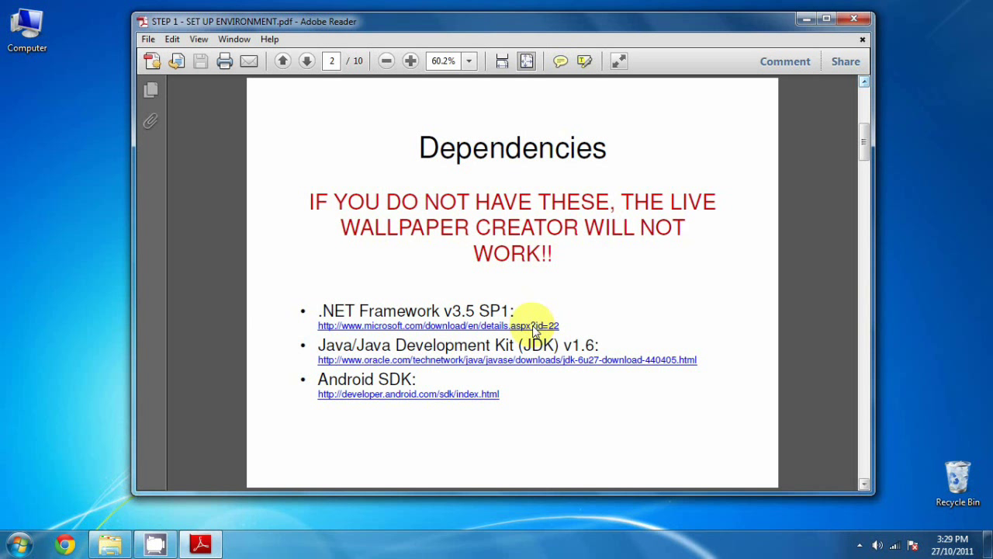
# Step: Download .NET Framework 3.5 SP1 dotnetfx35setup.exe, keeping it despite the browser warning
pyautogui.click(439, 325)
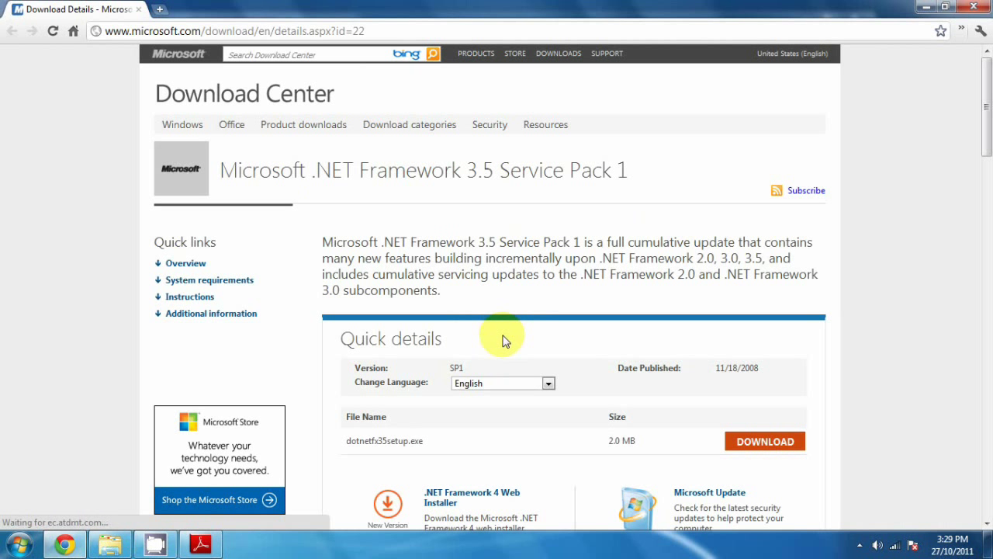
pyautogui.moveTo(886, 141)
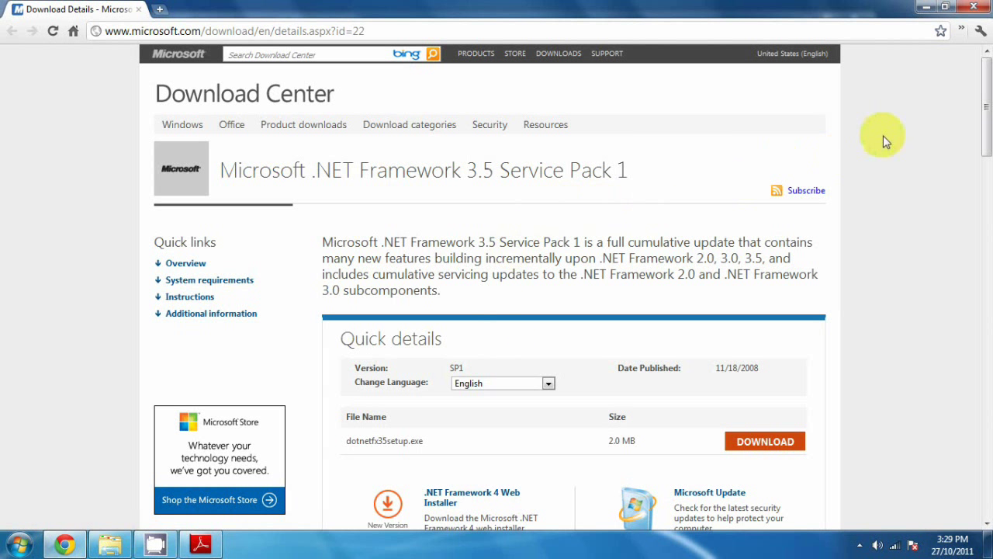
pyautogui.moveTo(986, 109)
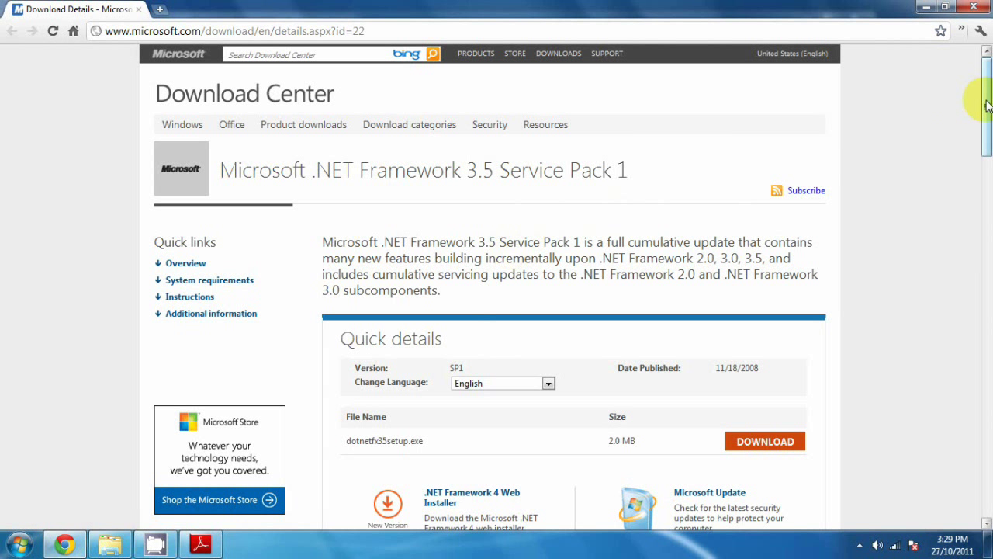
pyautogui.moveTo(836, 107)
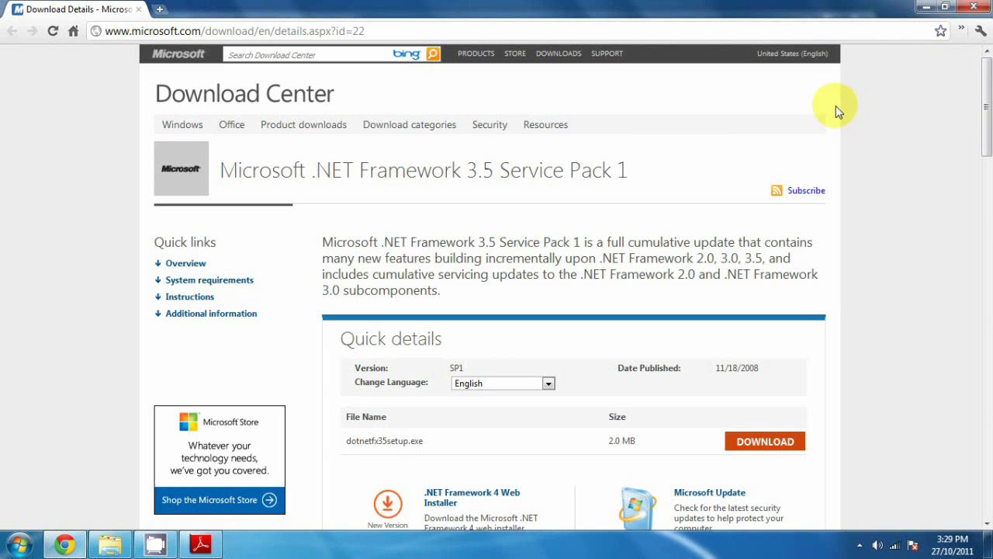
pyautogui.moveTo(984, 77)
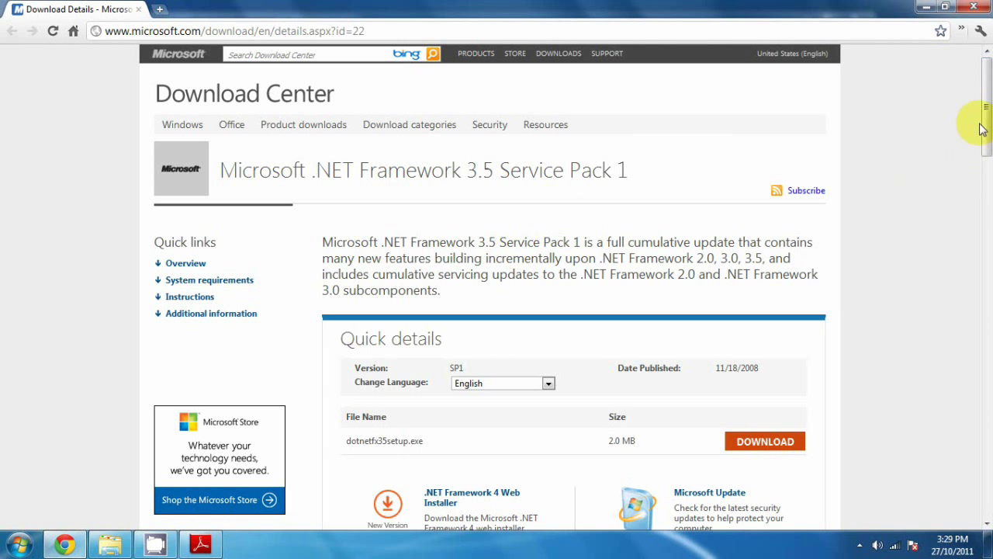
pyautogui.scroll(-3)
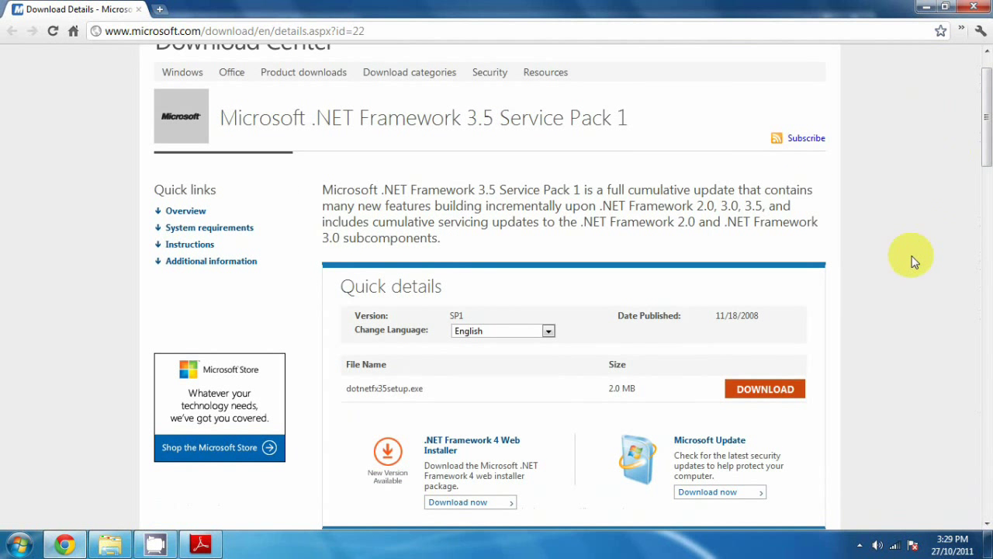
pyautogui.moveTo(834, 465)
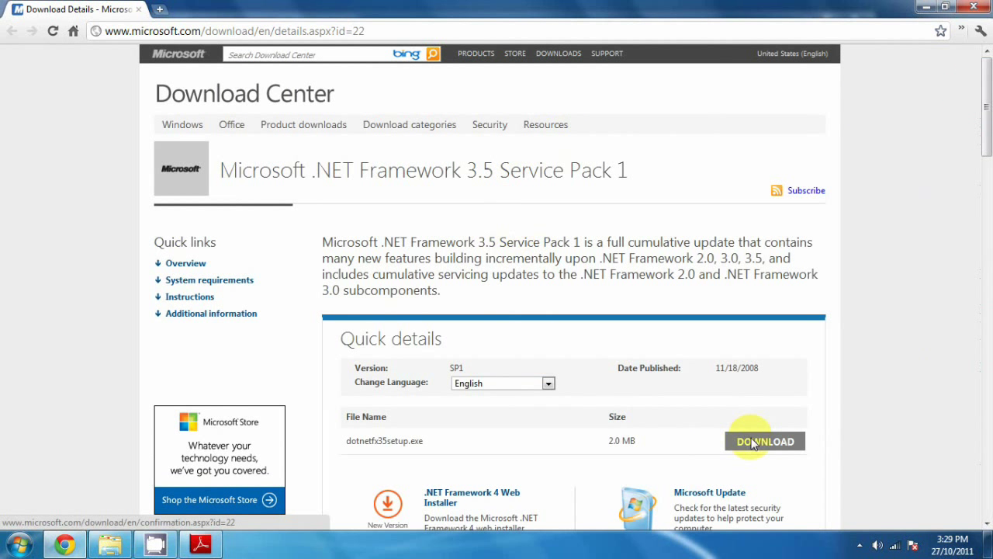
pyautogui.click(765, 441)
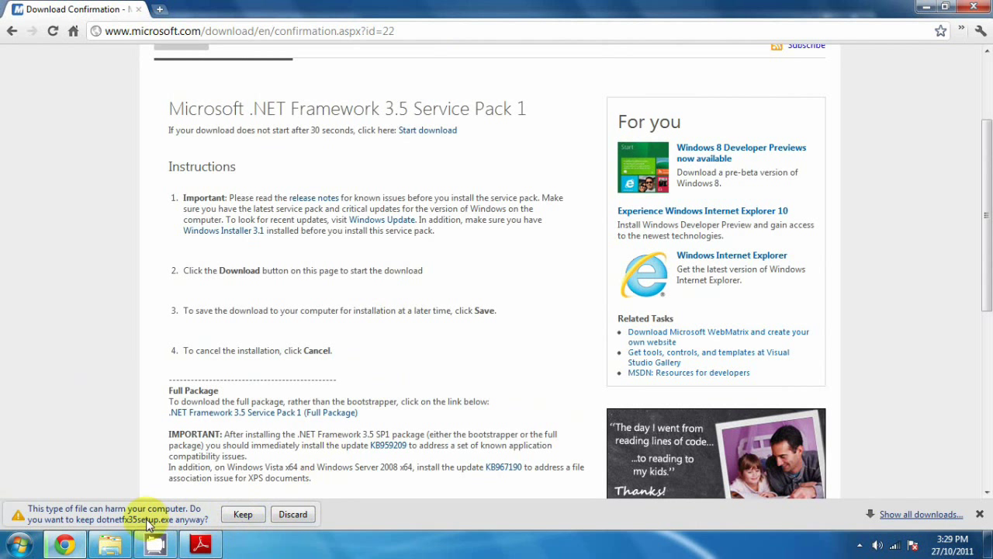
pyautogui.click(243, 514)
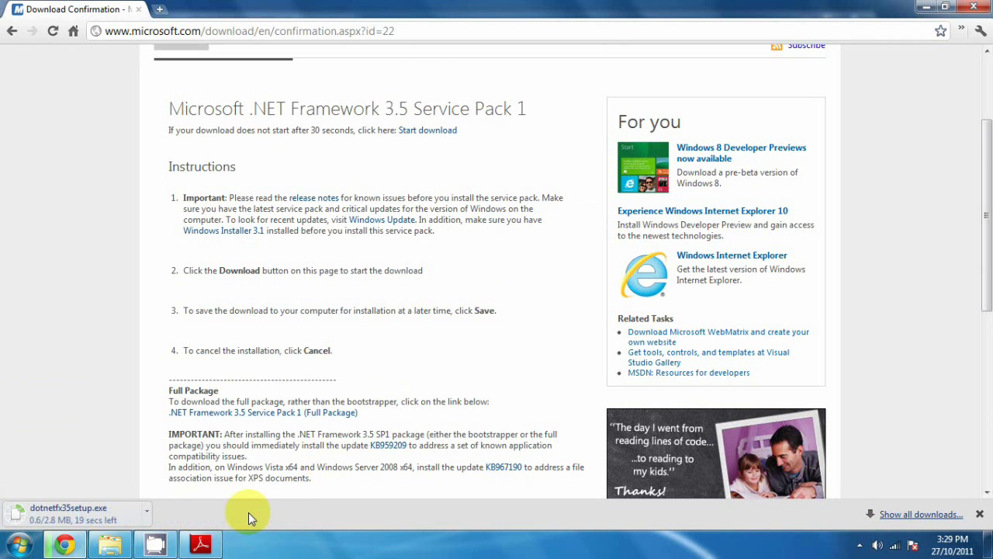
pyautogui.moveTo(917, 6)
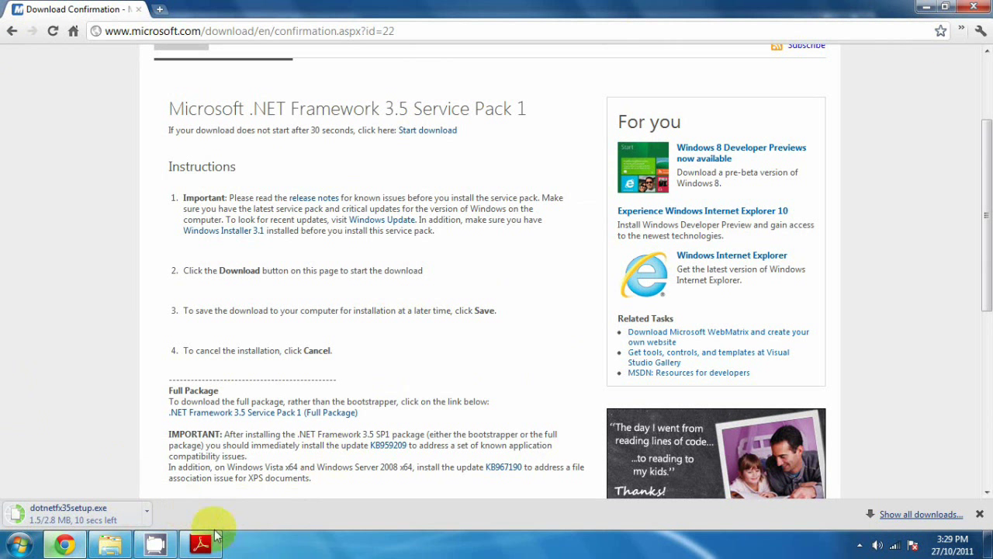
# Step: From the guide's JDK link, accept the license and download jdk-6u27-windows-i586.exe
pyautogui.click(203, 541)
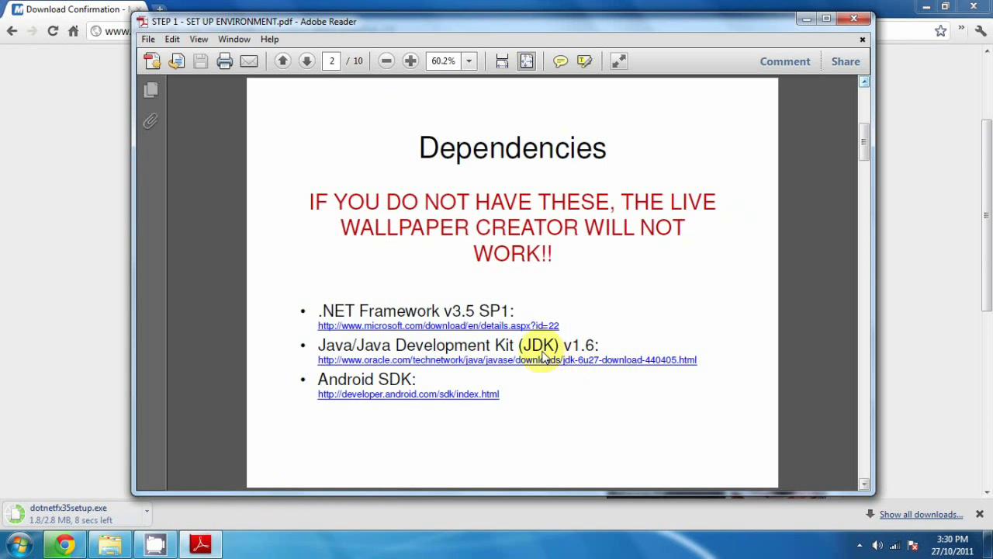
pyautogui.click(507, 360)
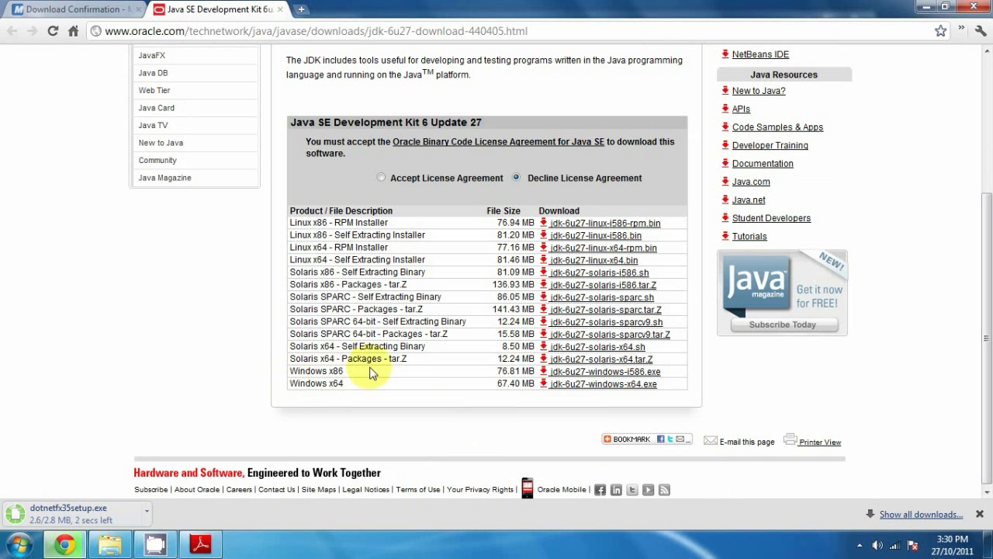
pyautogui.moveTo(359, 371)
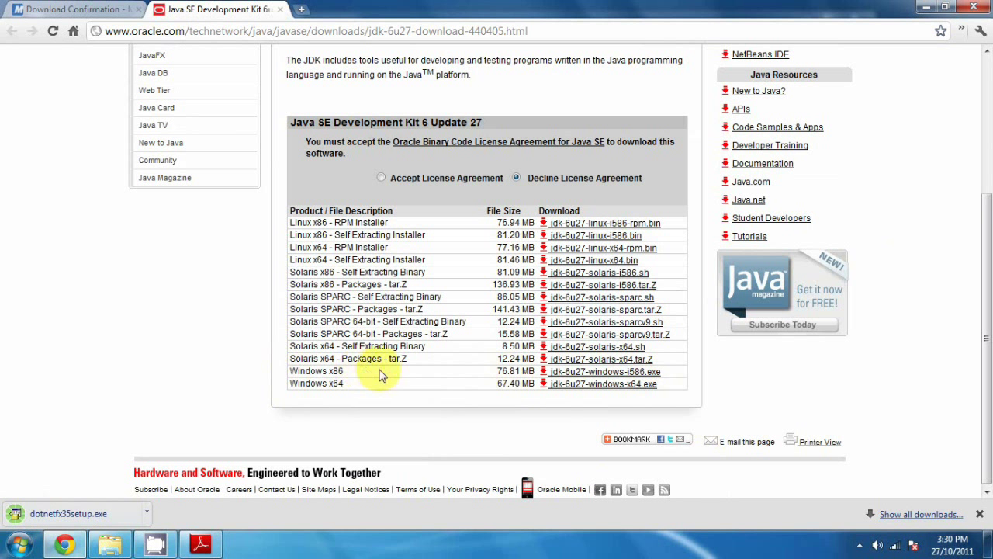
pyautogui.moveTo(355, 389)
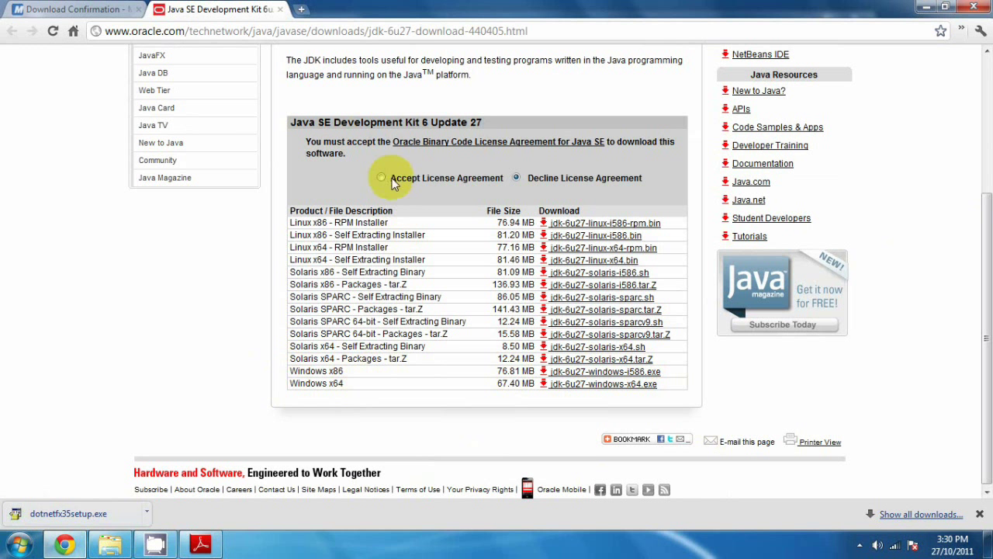
pyautogui.click(391, 178)
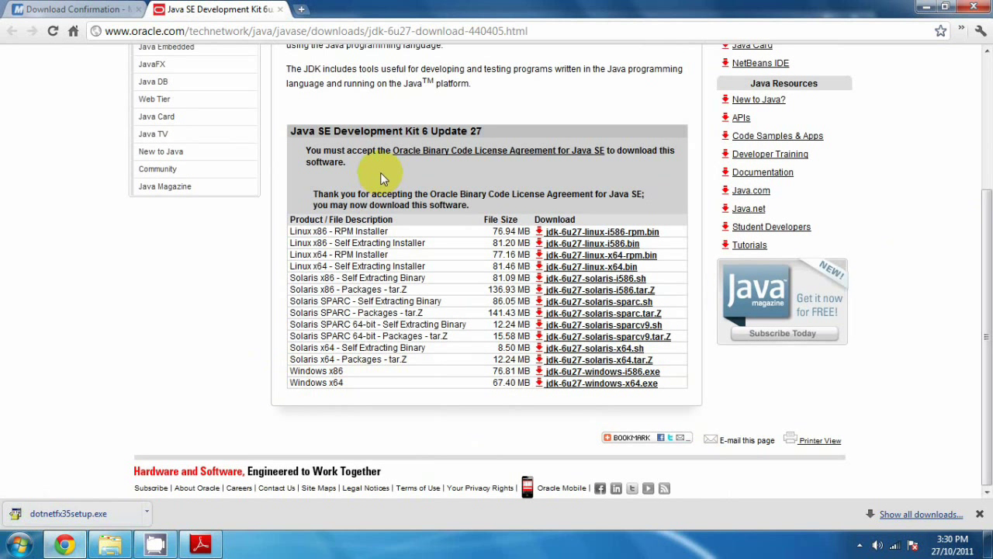
pyautogui.moveTo(553, 441)
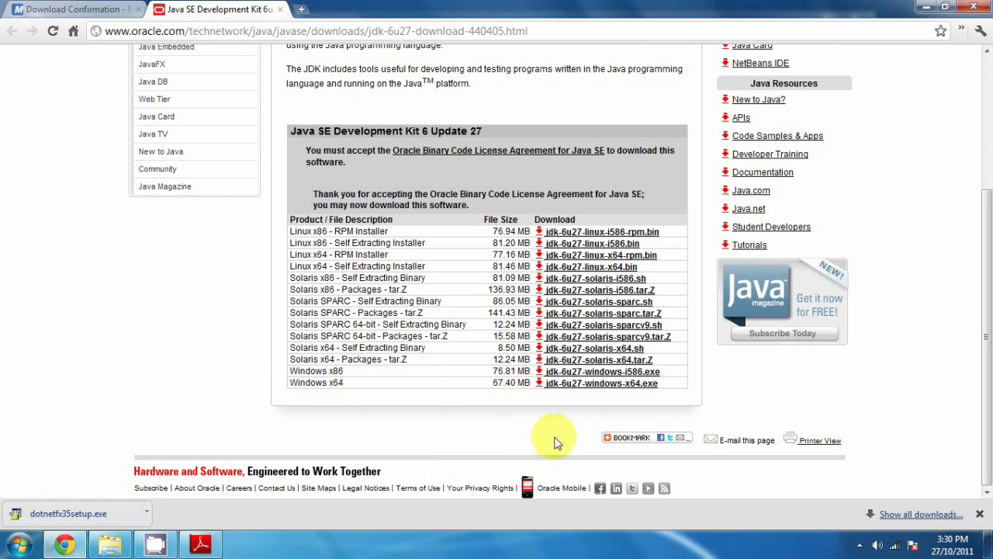
pyautogui.moveTo(678, 416)
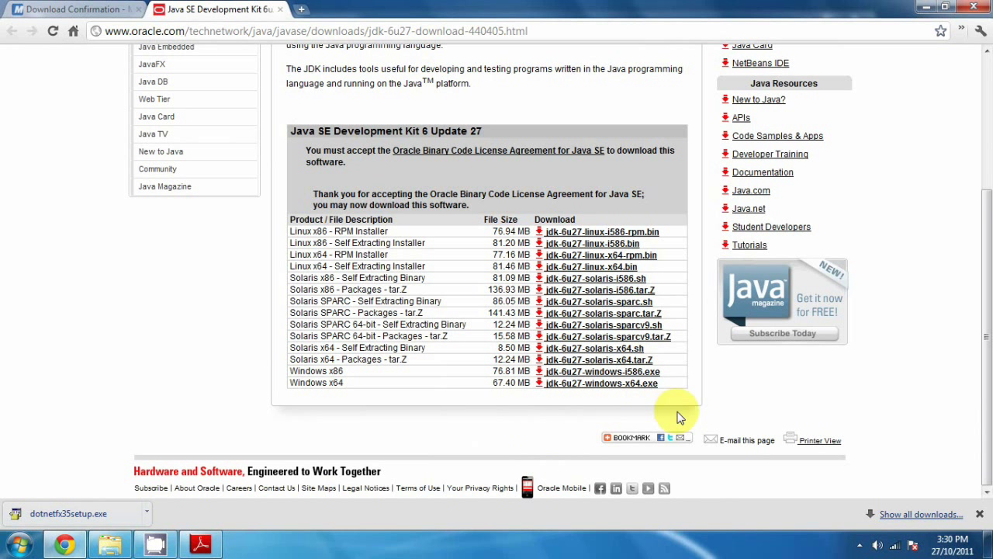
pyautogui.moveTo(683, 402)
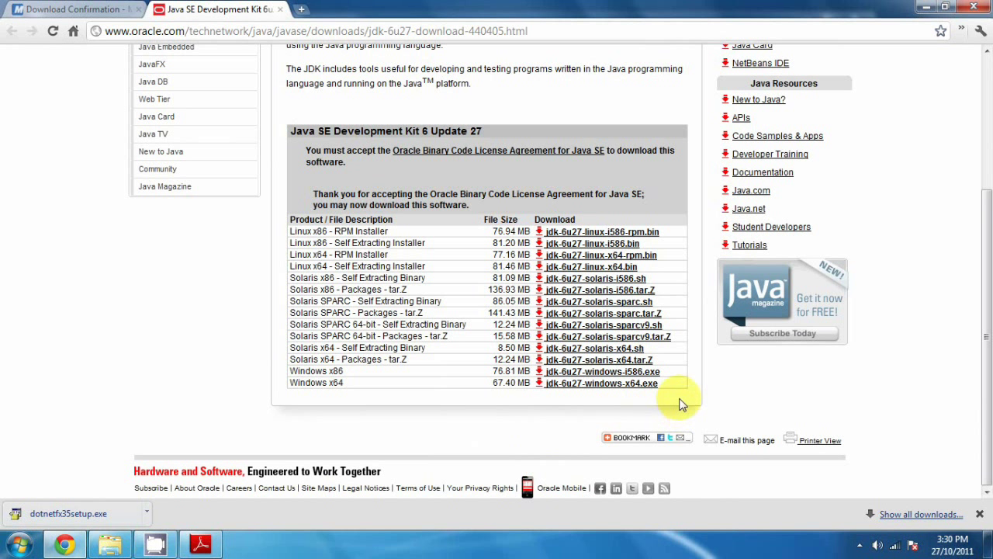
pyautogui.moveTo(682, 379)
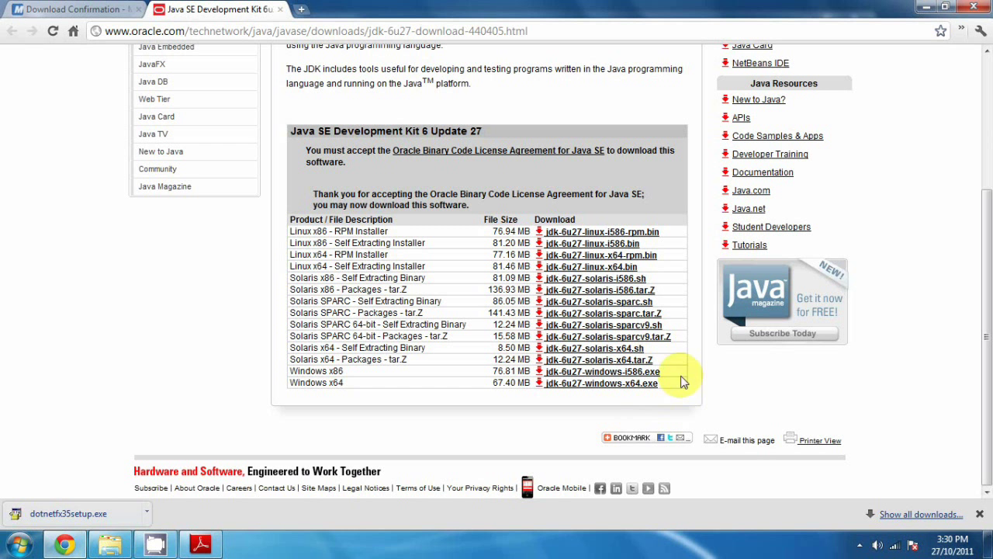
pyautogui.click(600, 371)
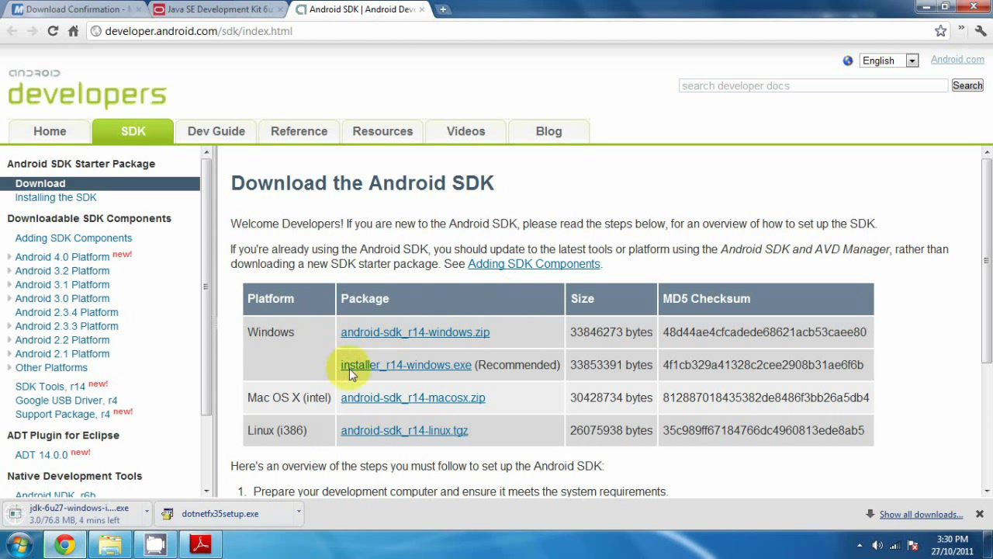
pyautogui.moveTo(457, 375)
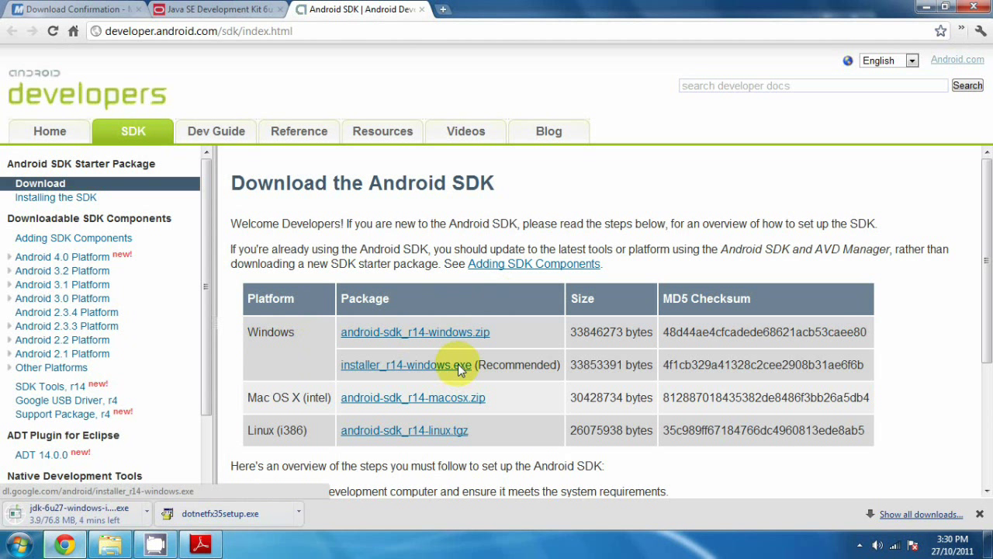
# Step: Download the recommended Android SDK installer_r14-windows.exe
pyautogui.click(405, 364)
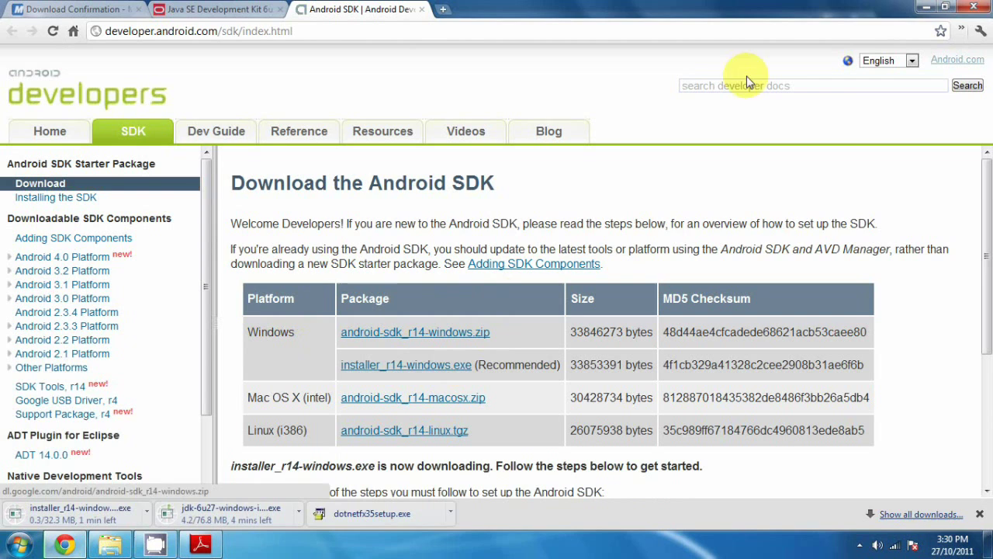
# Step: Minimize Chrome, Adobe Reader and Explorer, then select the JDK installer on the desktop
pyautogui.click(202, 541)
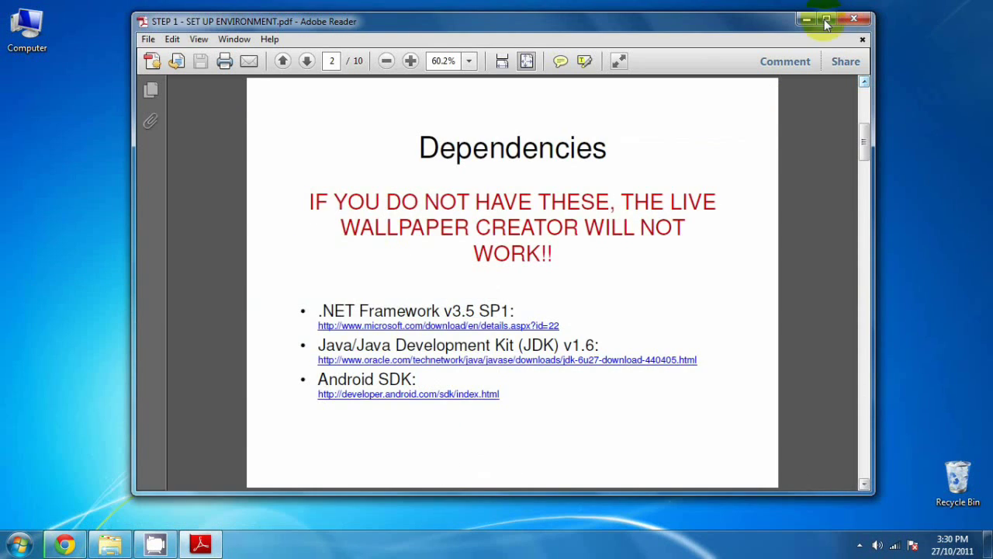
pyautogui.click(824, 17)
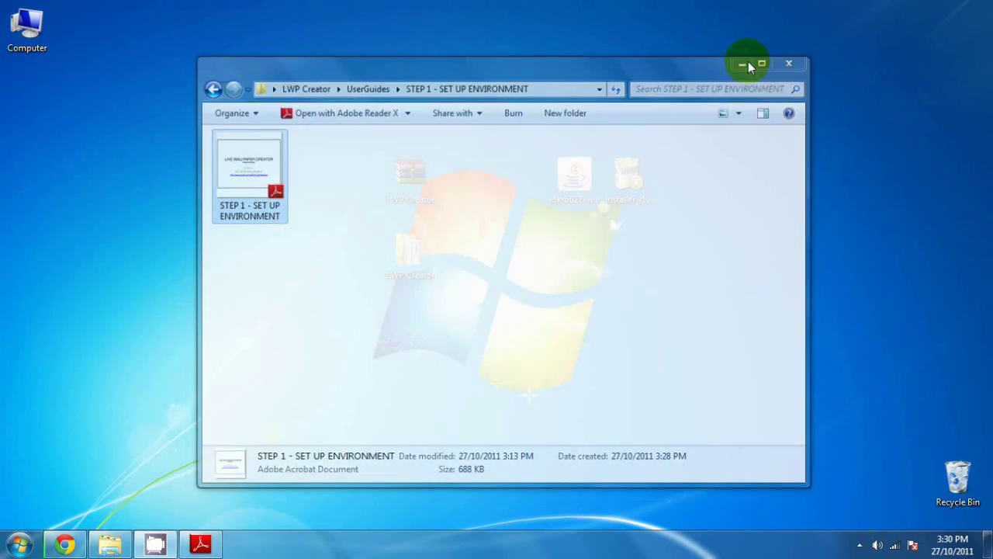
pyautogui.click(748, 64)
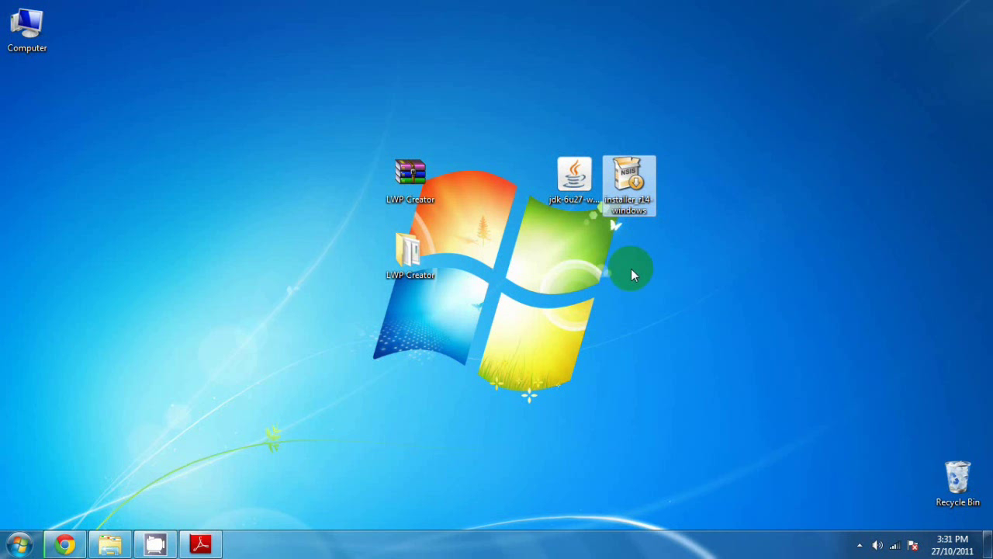
pyautogui.moveTo(601, 252)
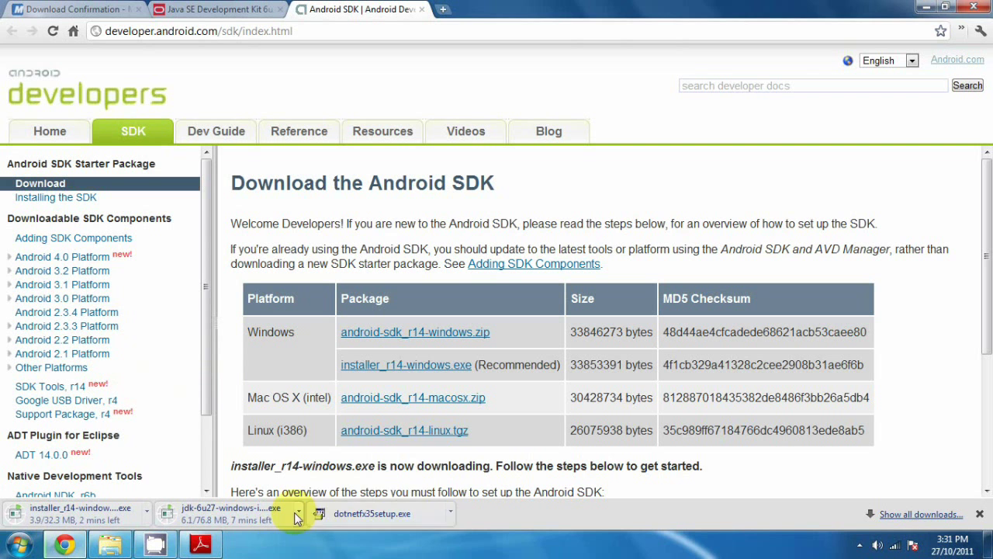
pyautogui.click(298, 516)
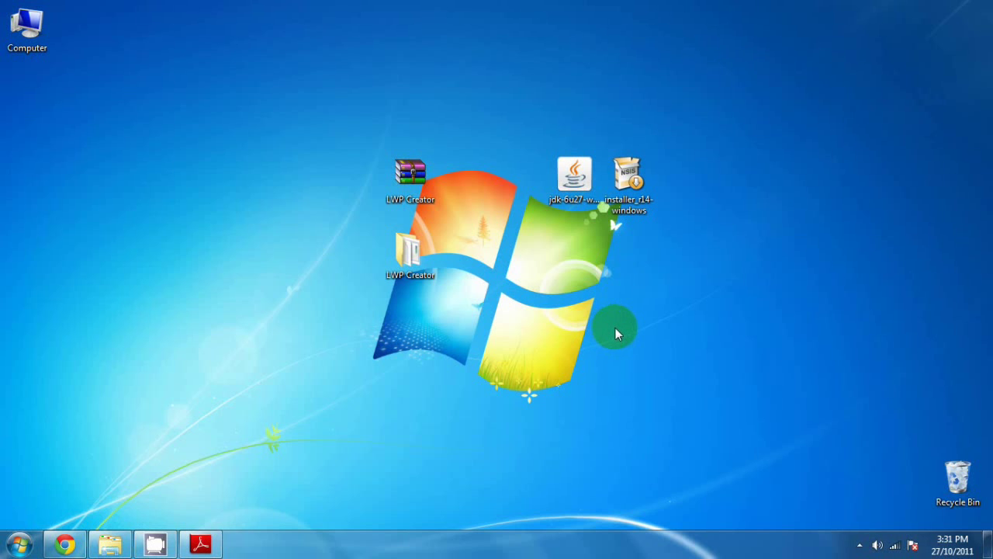
pyautogui.moveTo(613, 228)
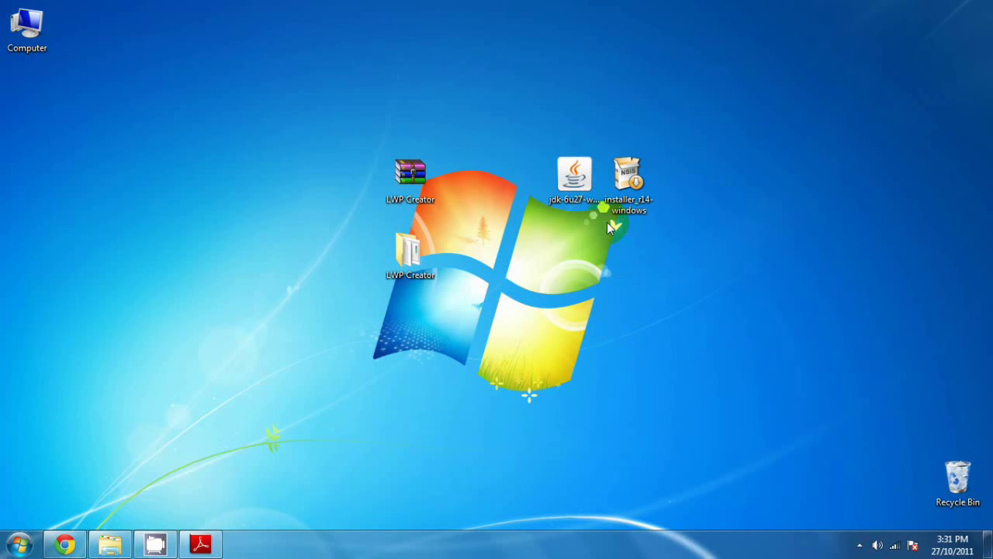
pyautogui.click(571, 175)
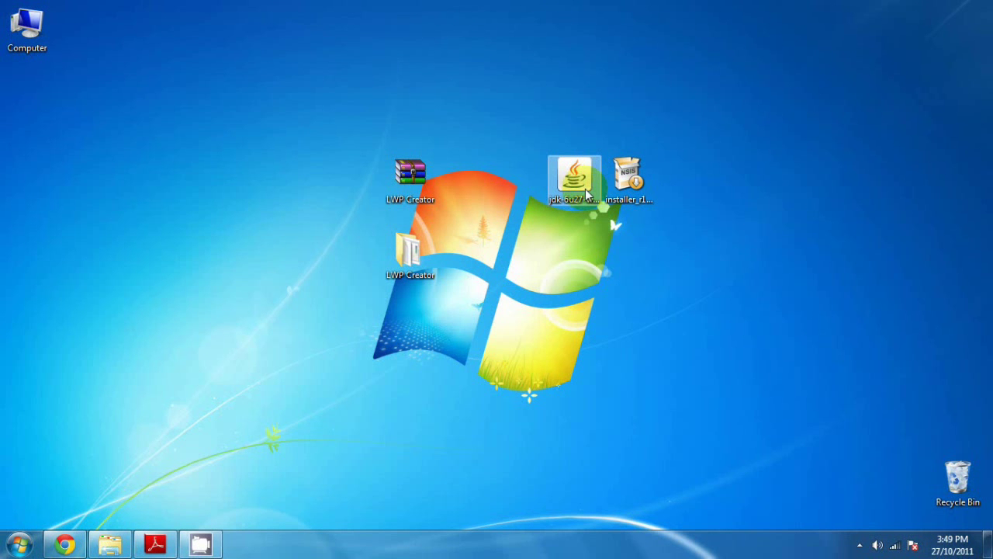
# Step: Launch the JDK 6u27 installer and advance past Welcome and Custom Setup with defaults
pyautogui.doubleClick(571, 172)
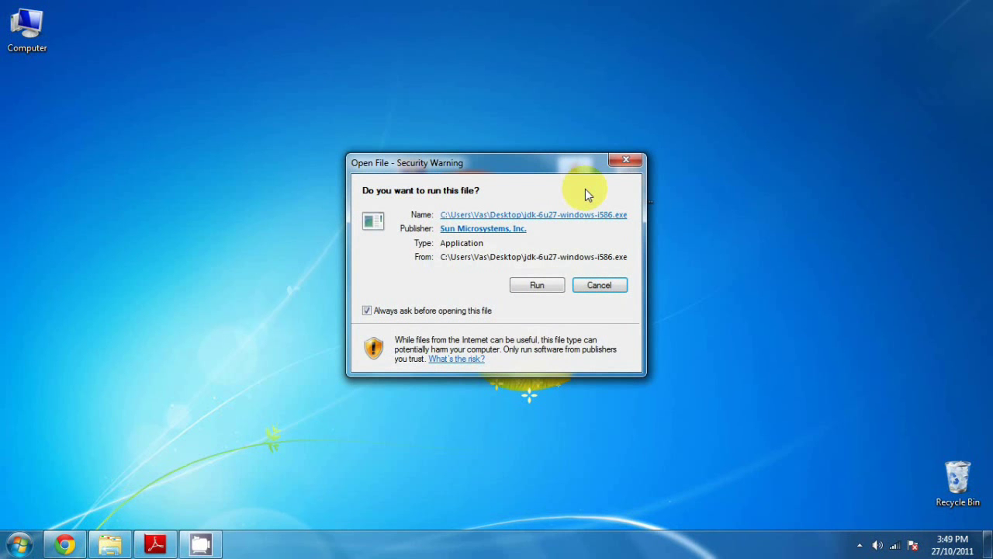
pyautogui.click(537, 285)
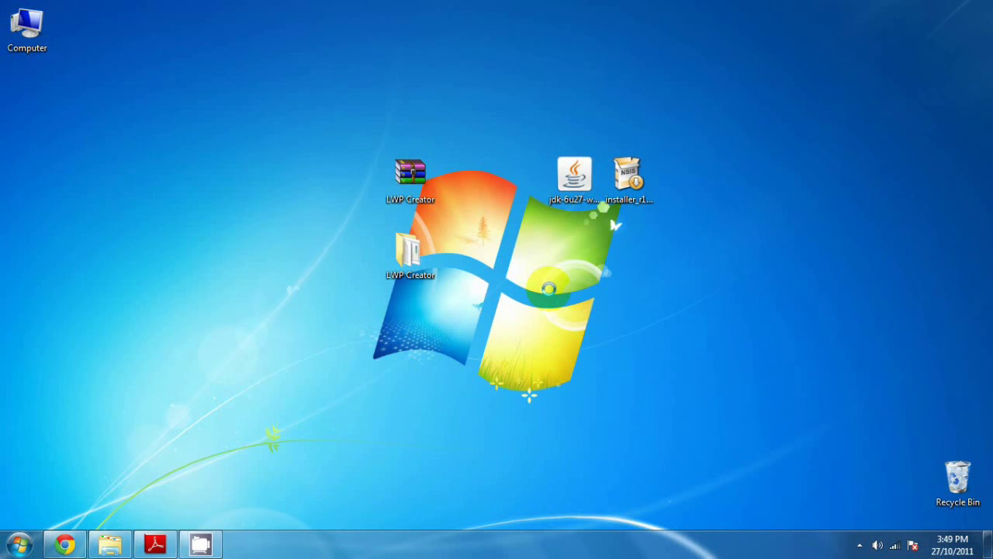
pyautogui.doubleClick(572, 171)
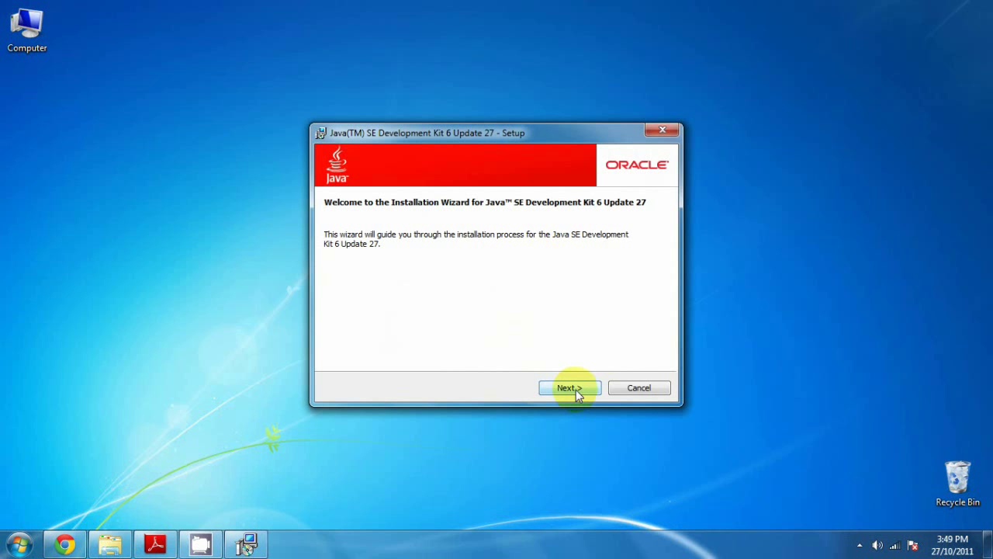
pyautogui.click(569, 387)
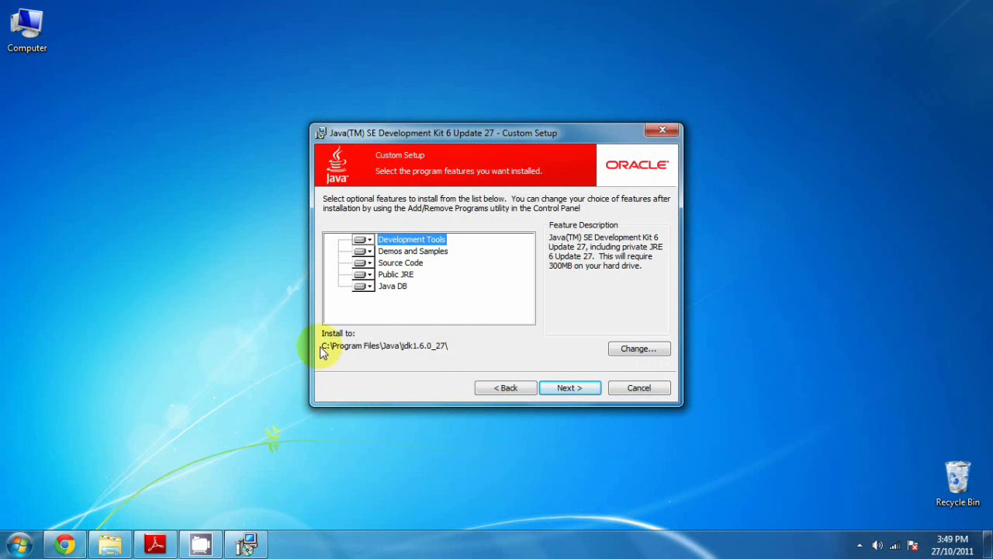
pyautogui.moveTo(327, 358)
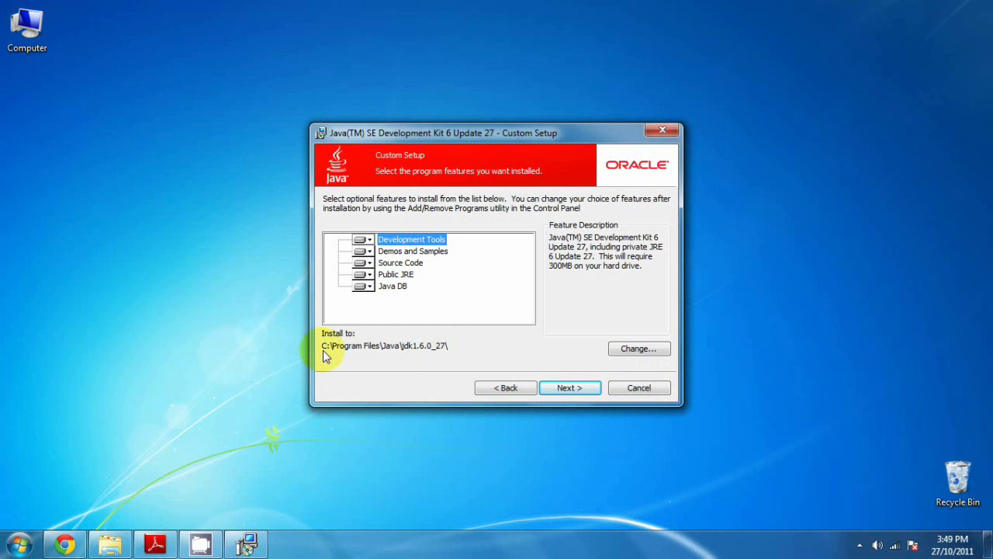
pyautogui.moveTo(400, 357)
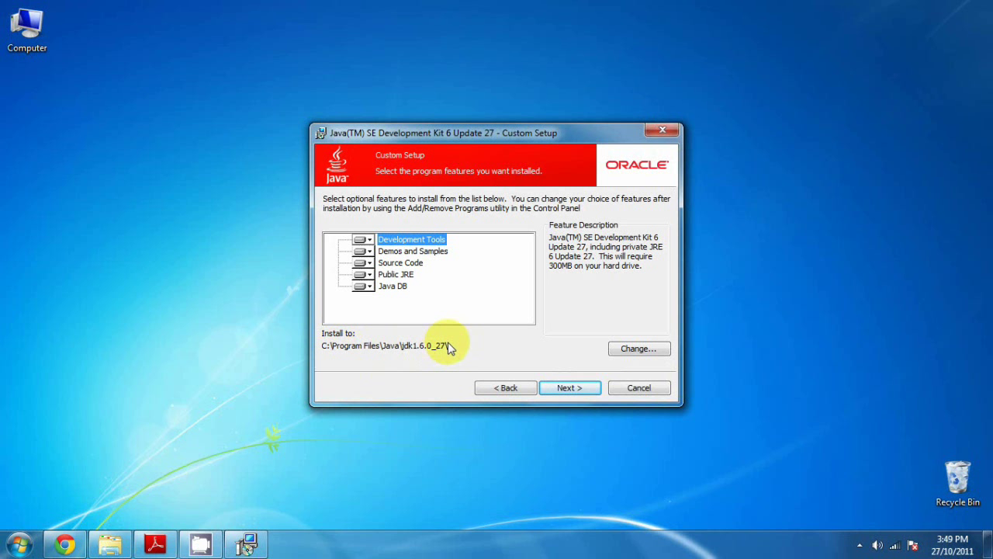
pyautogui.moveTo(444, 353)
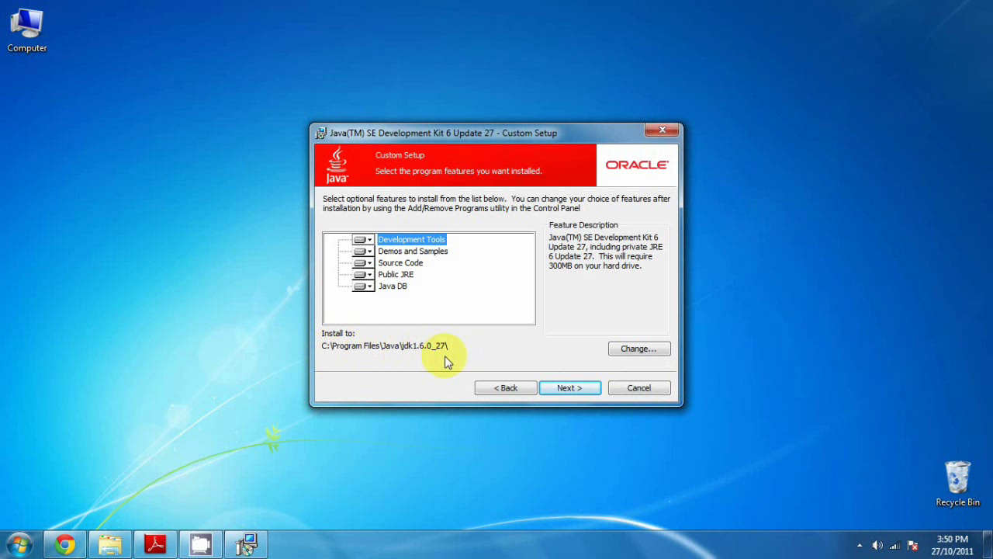
pyautogui.click(570, 387)
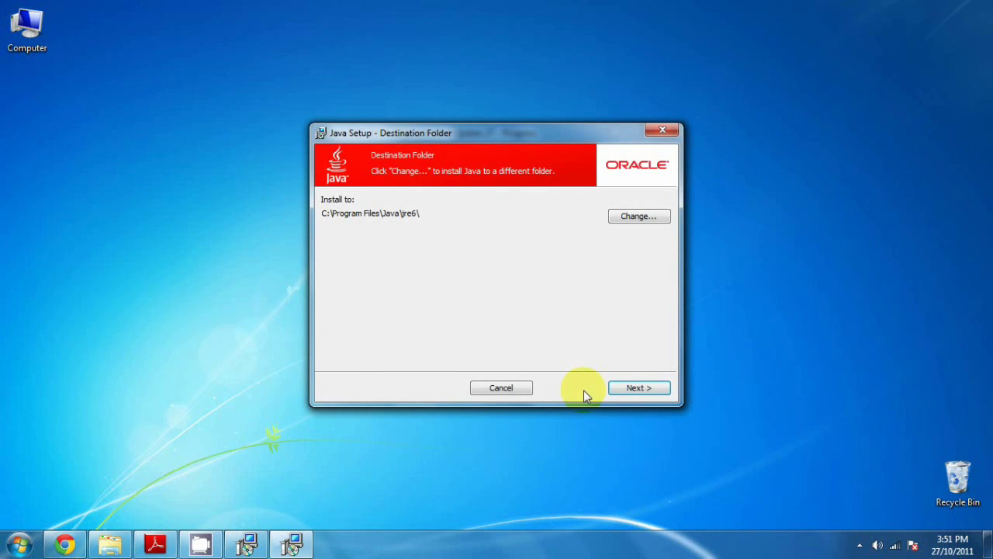
pyautogui.moveTo(422, 261)
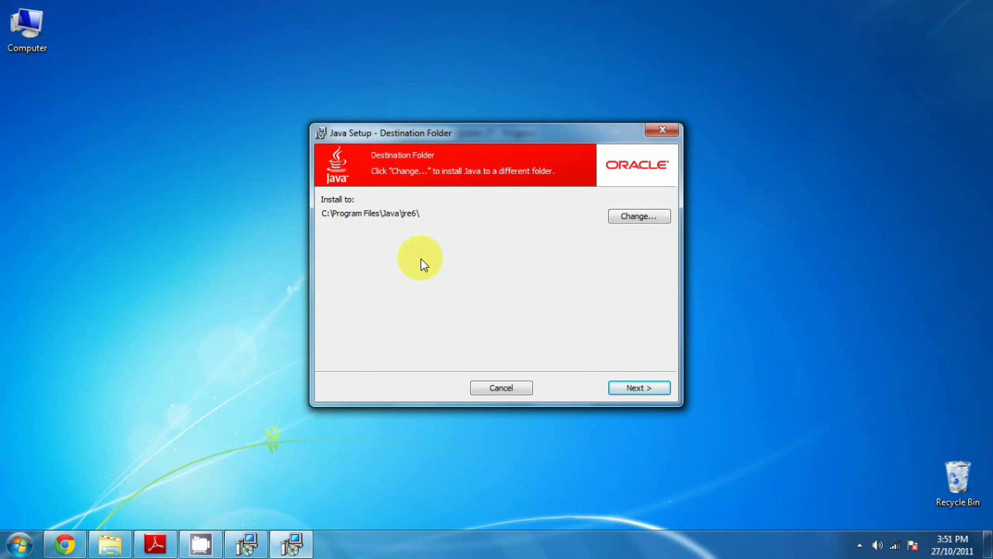
pyautogui.moveTo(342, 241)
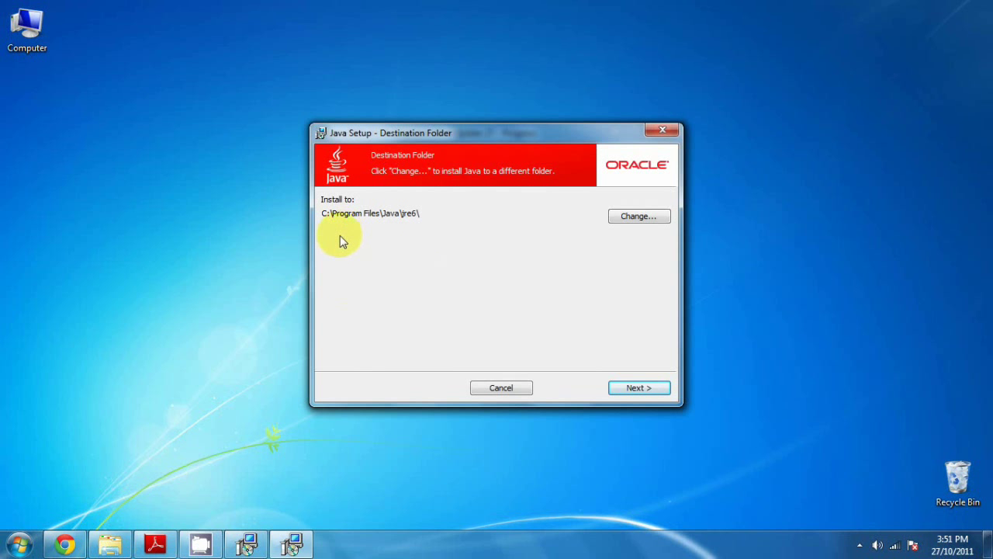
pyautogui.moveTo(393, 241)
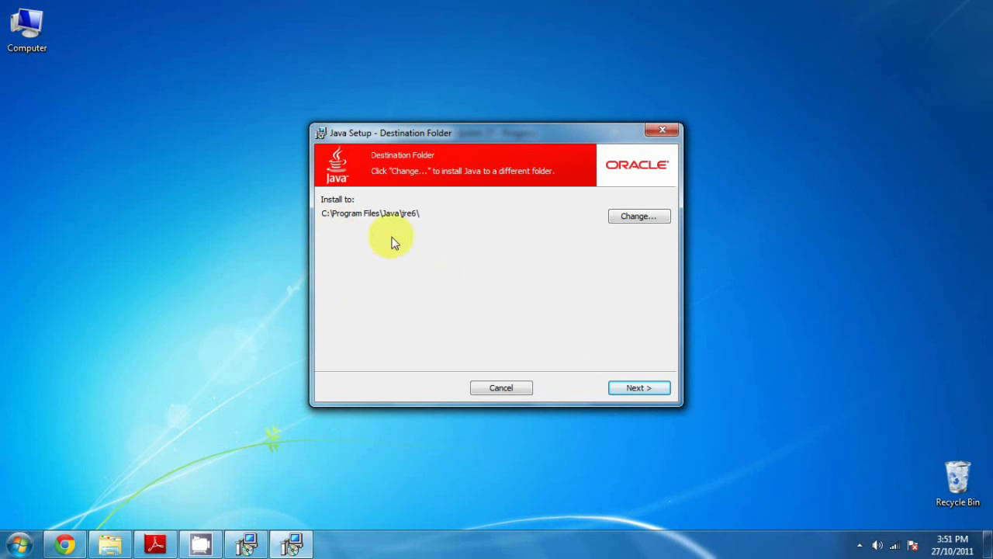
pyautogui.moveTo(446, 231)
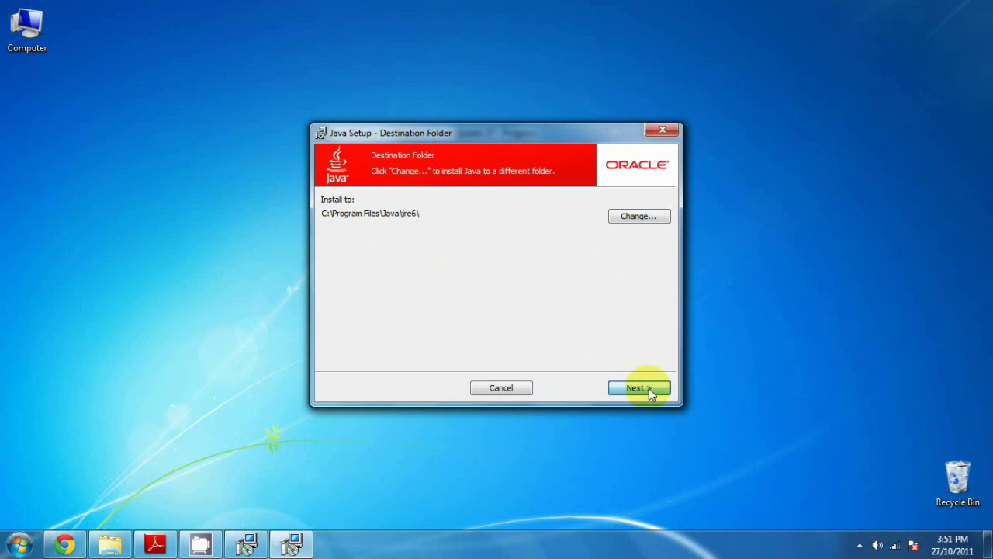
# Step: Accept the JRE folder C:\Program Files\Java\jre6\, finish setup, close the registration page
pyautogui.click(638, 387)
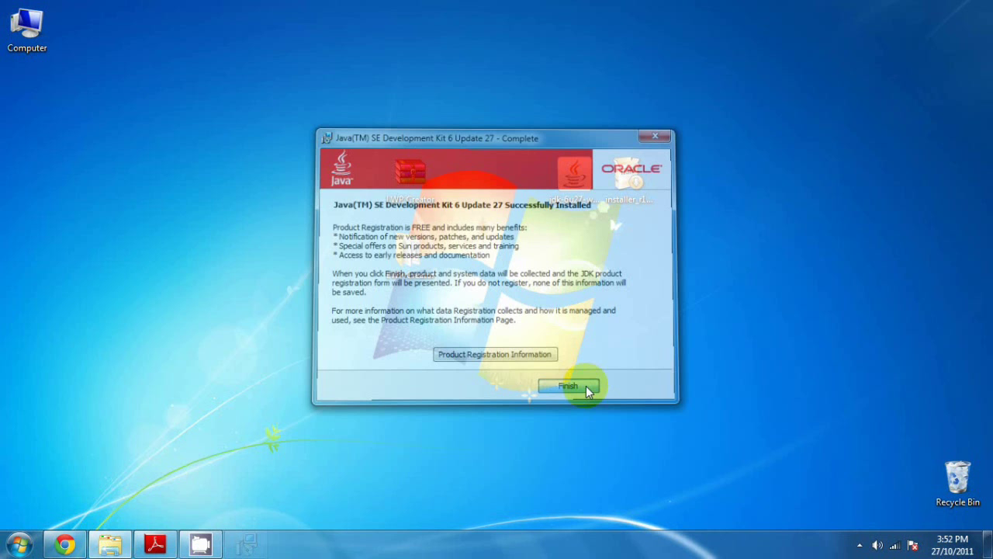
pyautogui.click(567, 386)
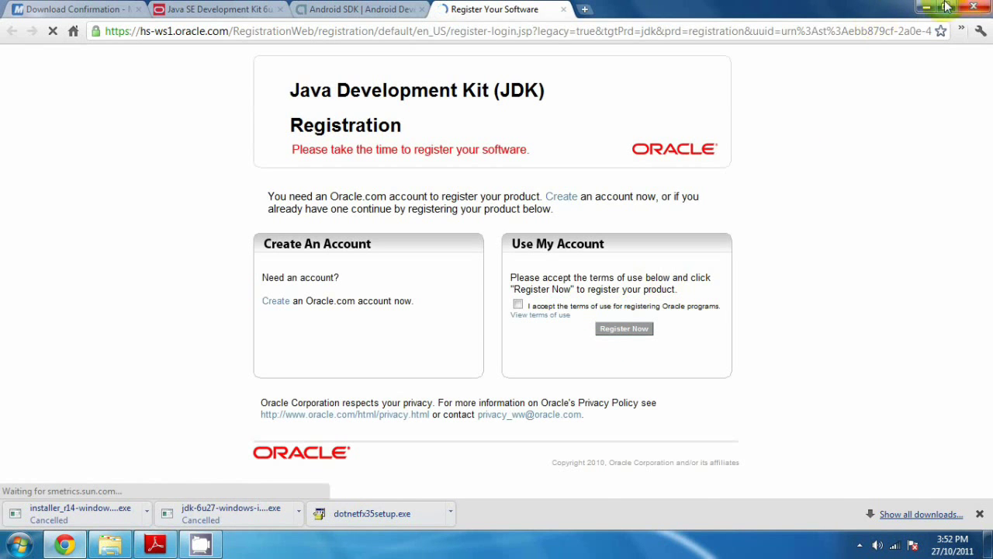
pyautogui.click(939, 6)
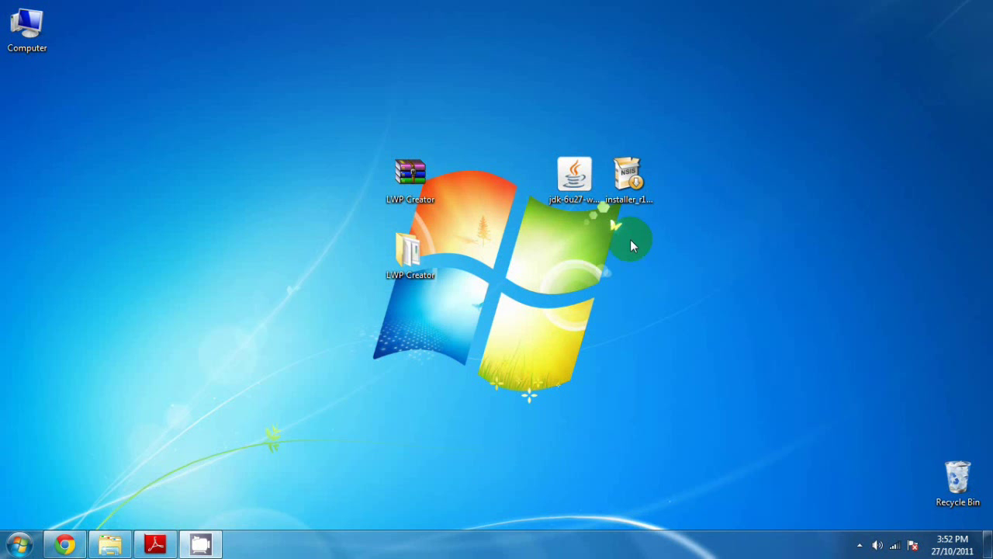
# Step: Run installer_r14-windows.exe and advance past the welcome and JDK 1.6 detection steps
pyautogui.click(630, 175)
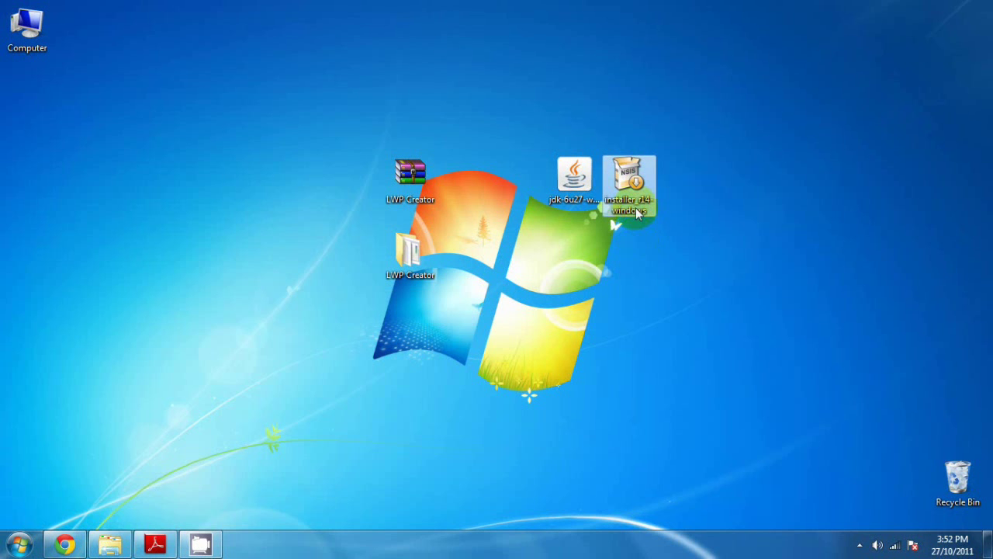
pyautogui.doubleClick(633, 179)
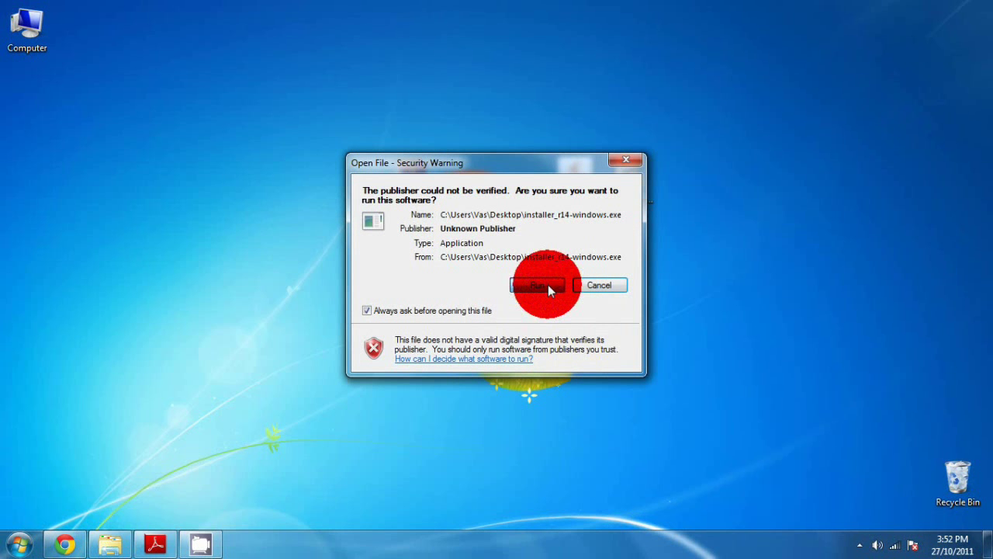
pyautogui.click(540, 284)
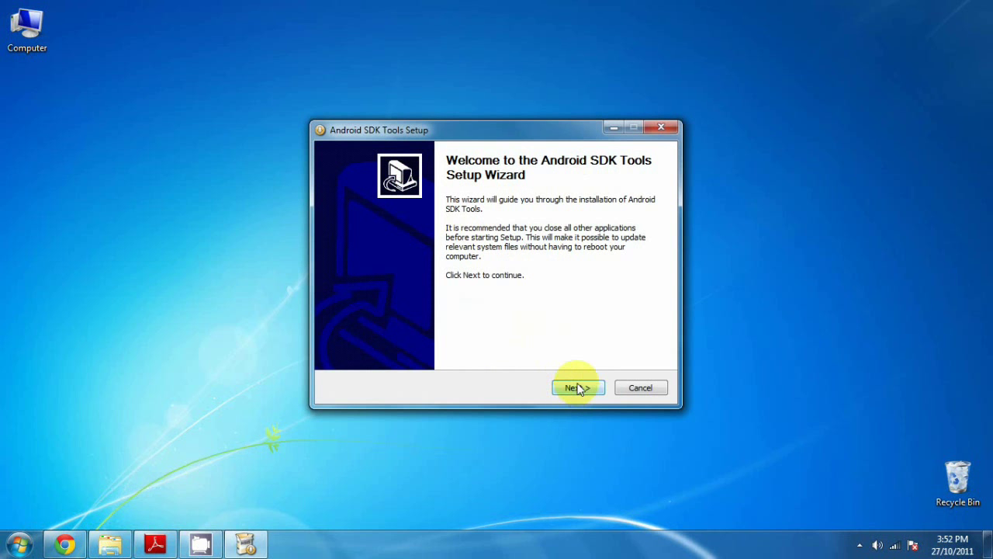
pyautogui.click(578, 388)
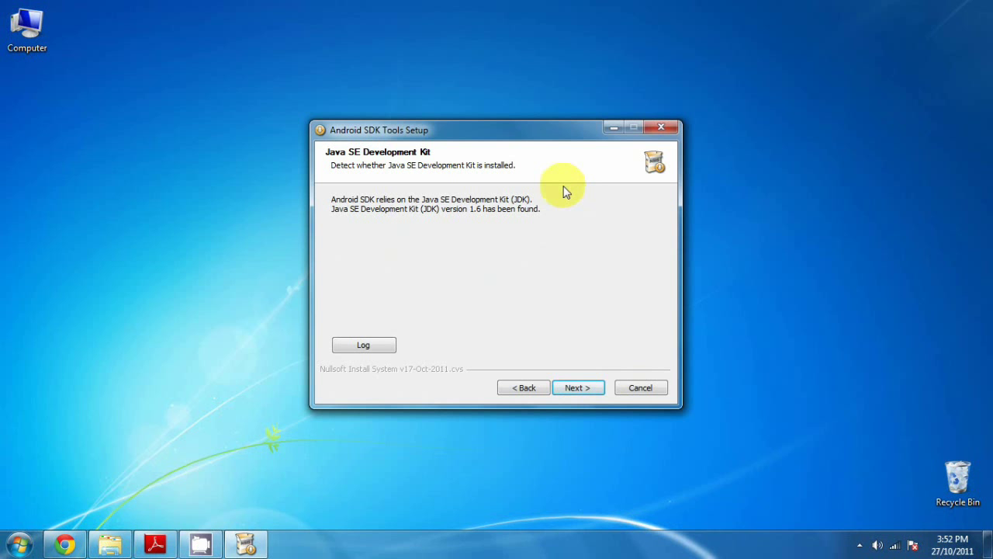
pyautogui.moveTo(595, 255)
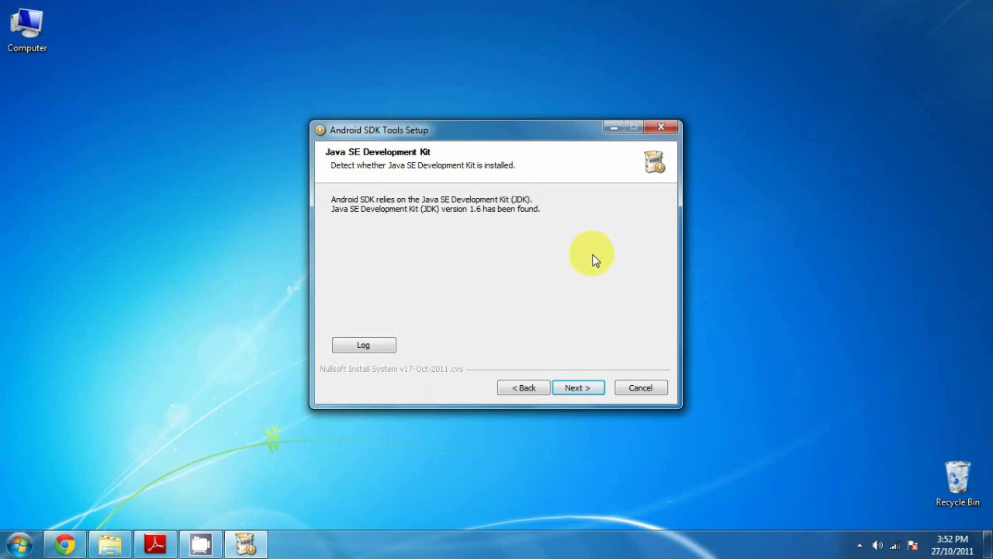
pyautogui.moveTo(596, 255)
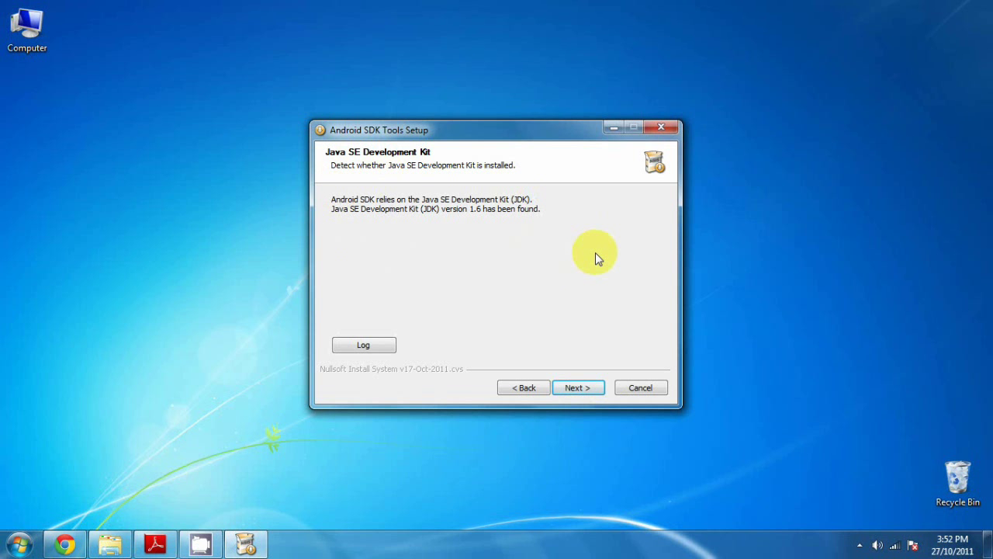
pyautogui.moveTo(601, 251)
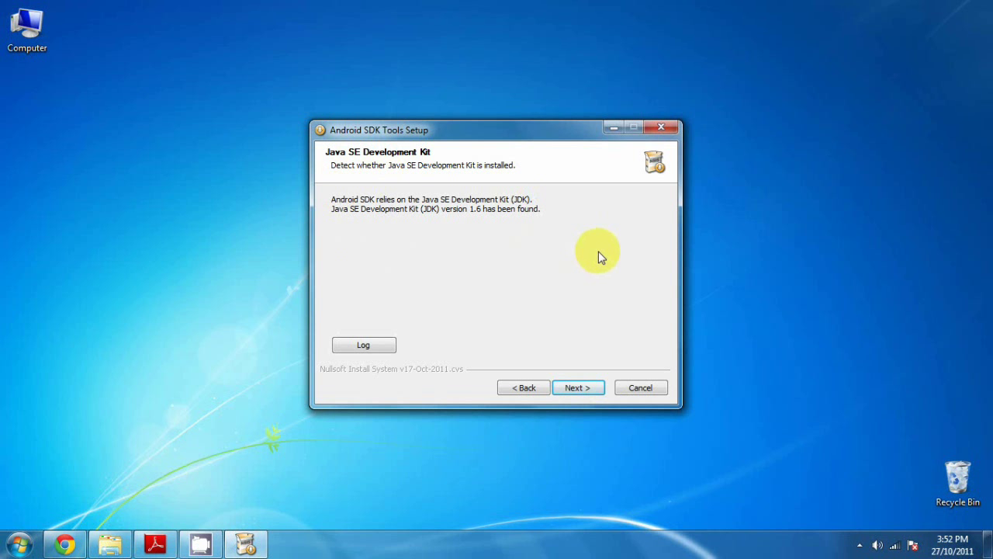
pyautogui.click(578, 387)
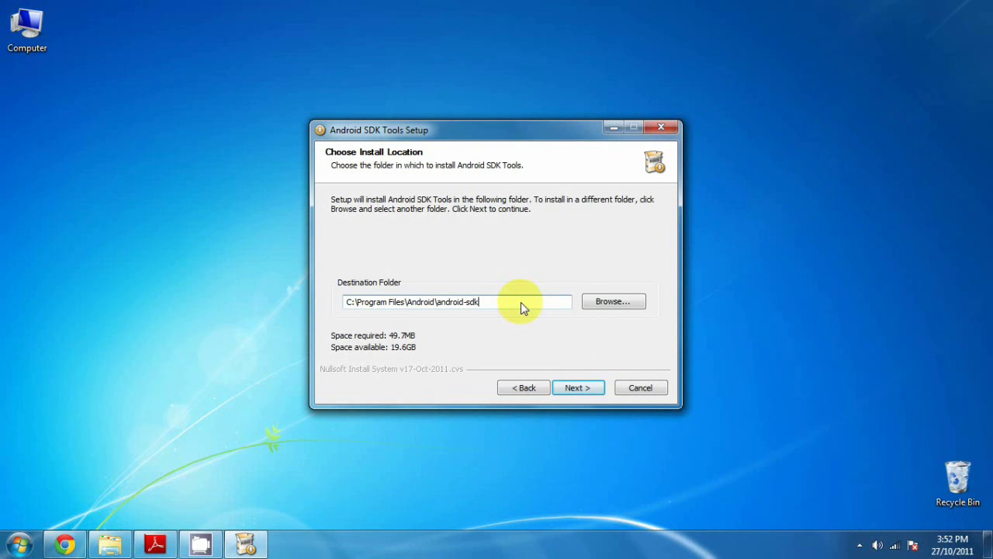
# Step: Install Android SDK Tools to C:\Program Files\Android\android-sdk and finish, launching SDK Manager
pyautogui.tripleClick(456, 301)
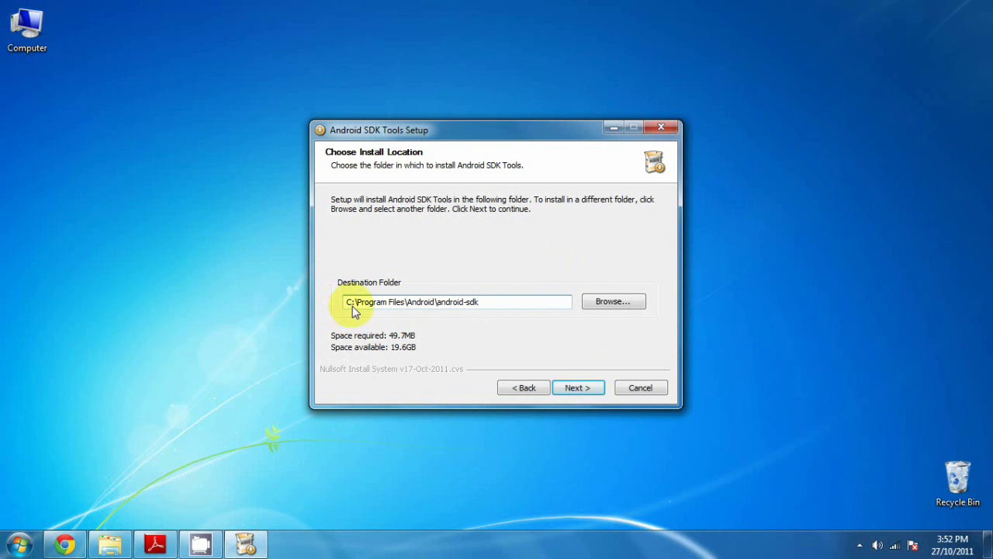
pyautogui.moveTo(409, 308)
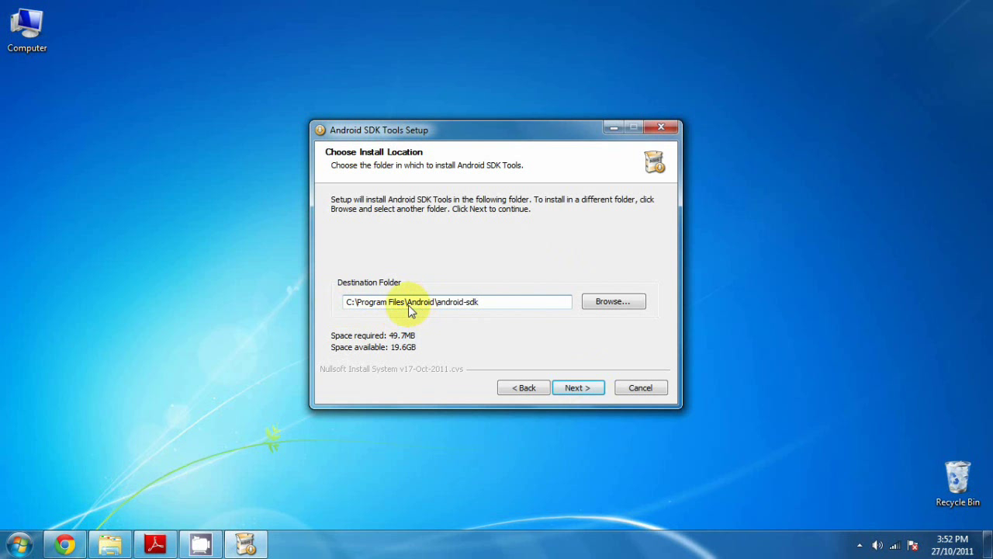
pyautogui.moveTo(512, 320)
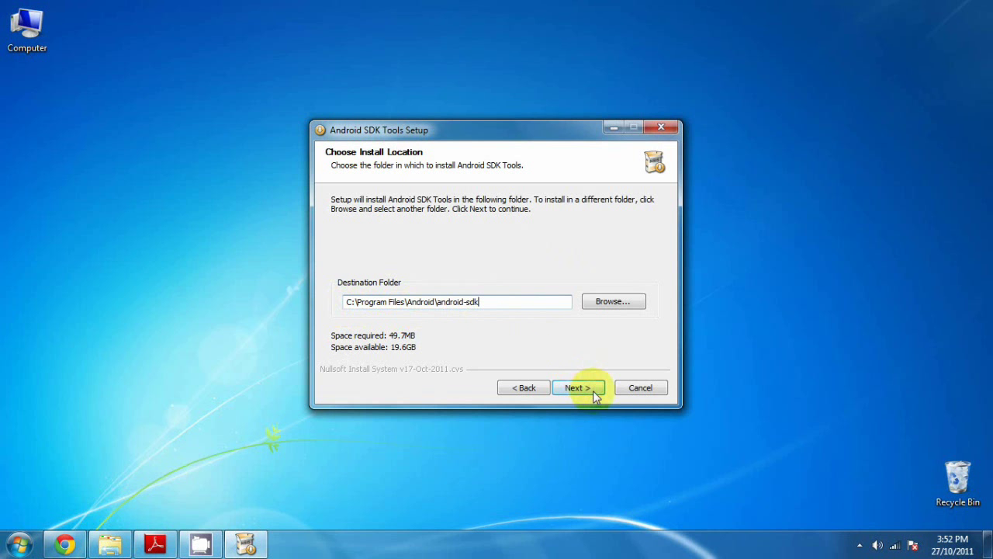
pyautogui.click(578, 387)
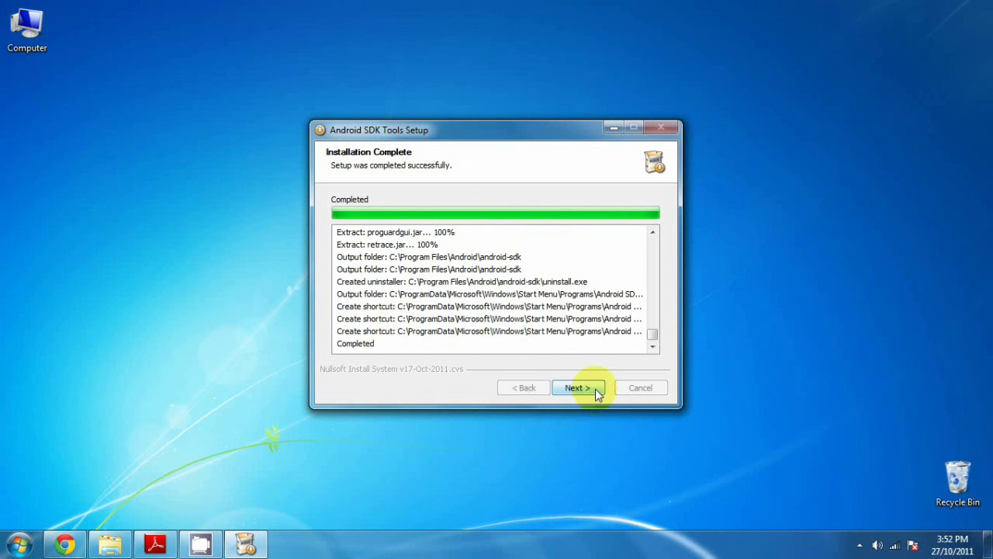
pyautogui.click(579, 387)
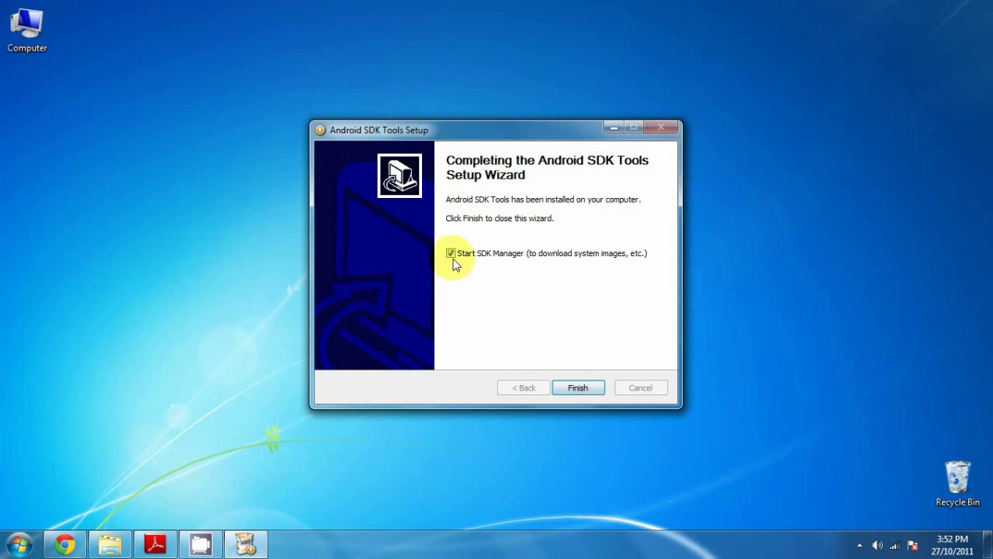
pyautogui.click(578, 387)
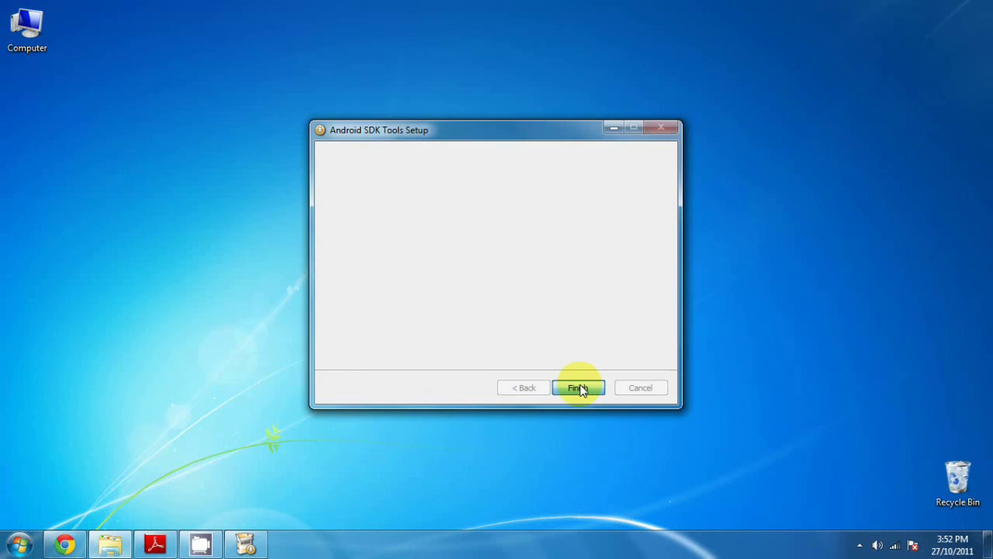
pyautogui.click(578, 387)
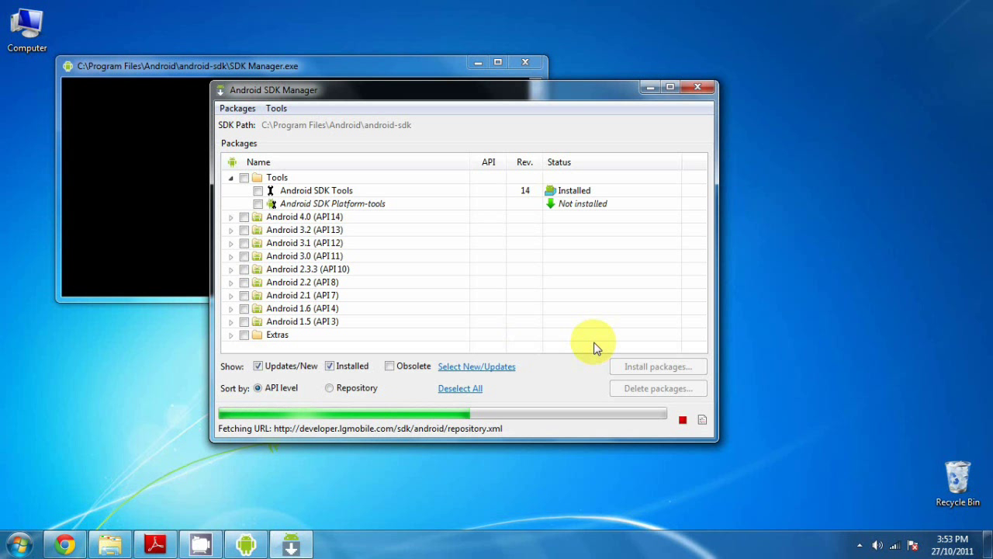
pyautogui.moveTo(460, 307)
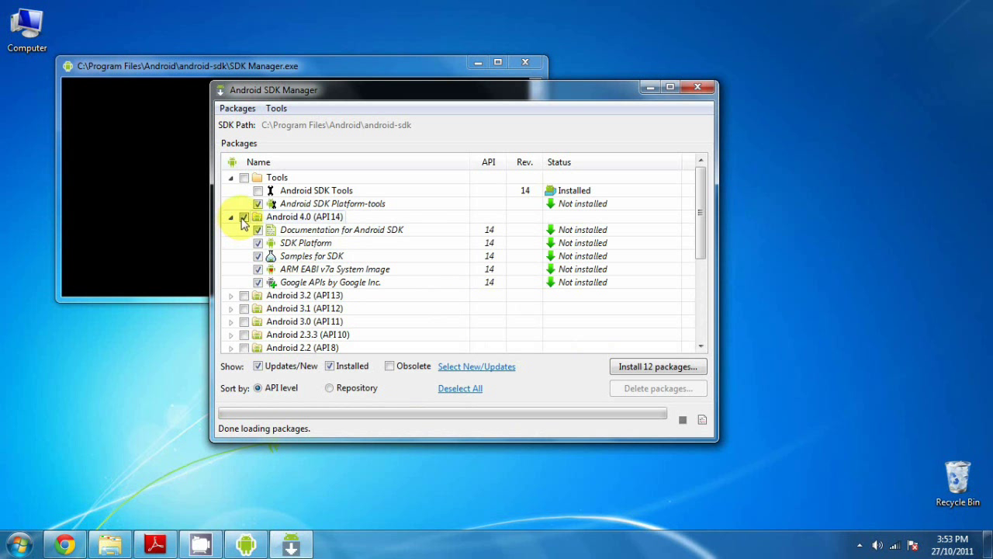
# Step: Replace the Android 4.0 (API14) selection with the Android 2.1 (API7) SDK Platform, then install both packages
pyautogui.click(257, 216)
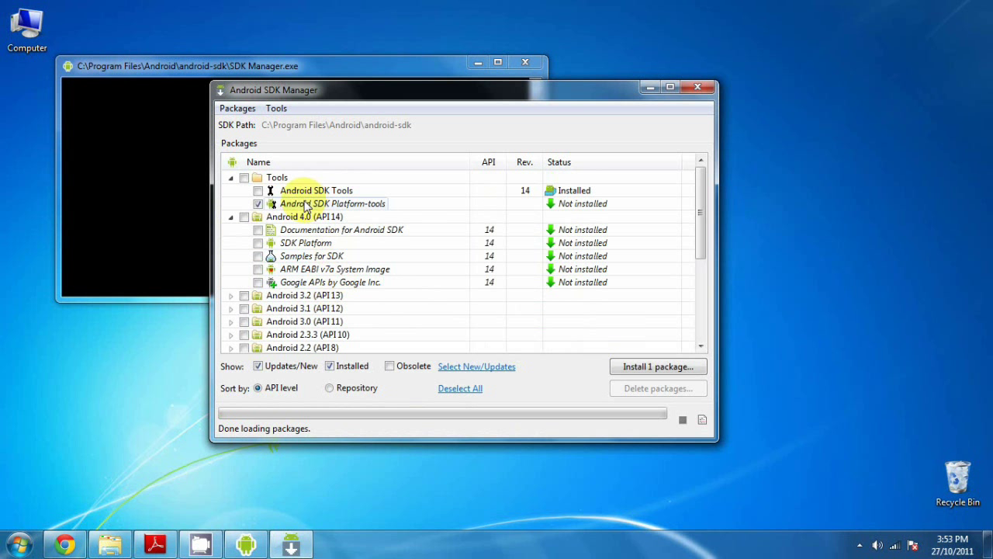
pyautogui.moveTo(355, 212)
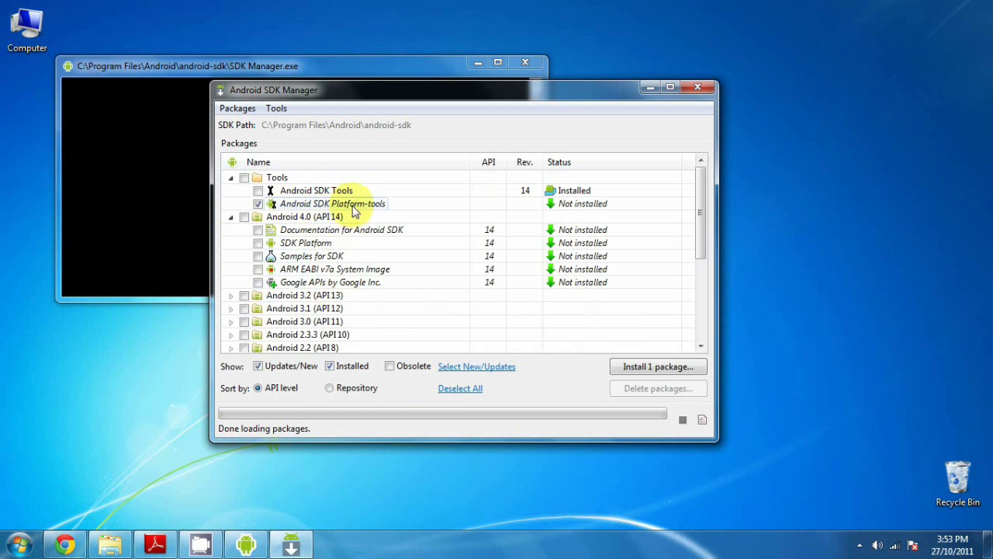
pyautogui.moveTo(377, 208)
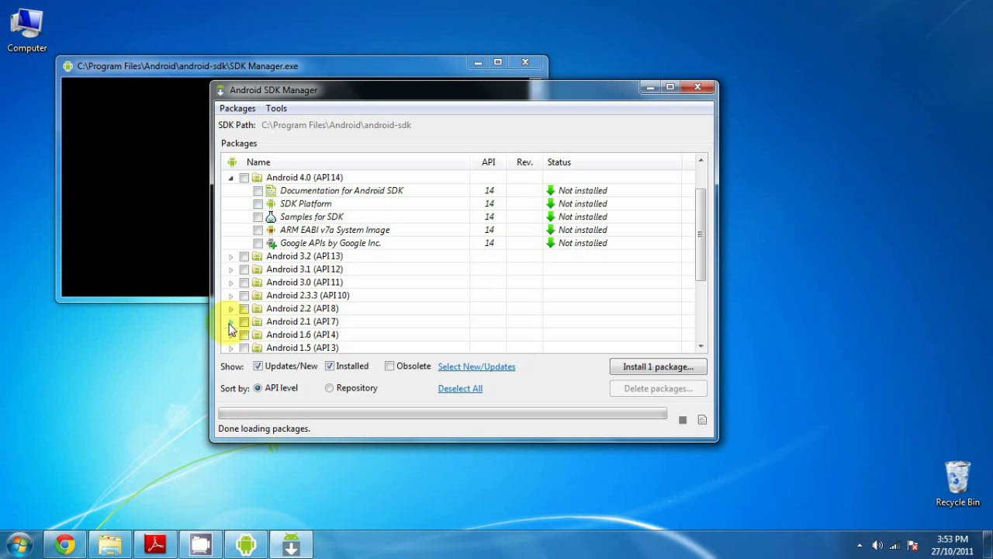
pyautogui.click(231, 321)
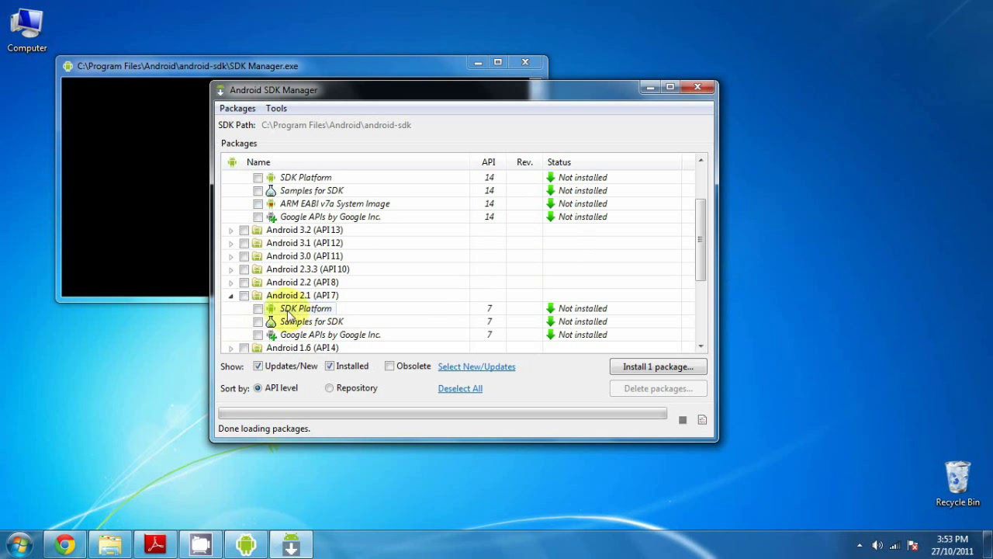
pyautogui.click(257, 308)
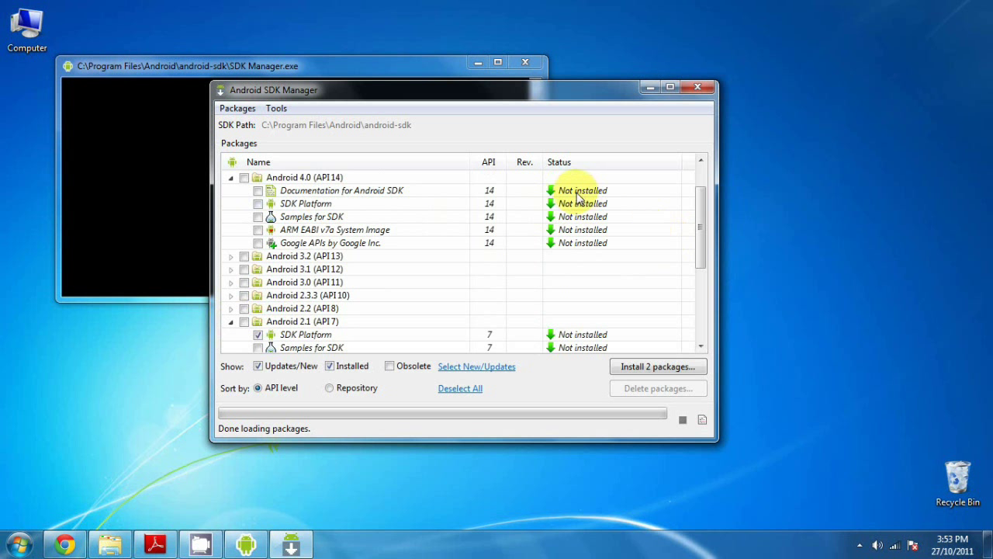
pyautogui.moveTo(697, 395)
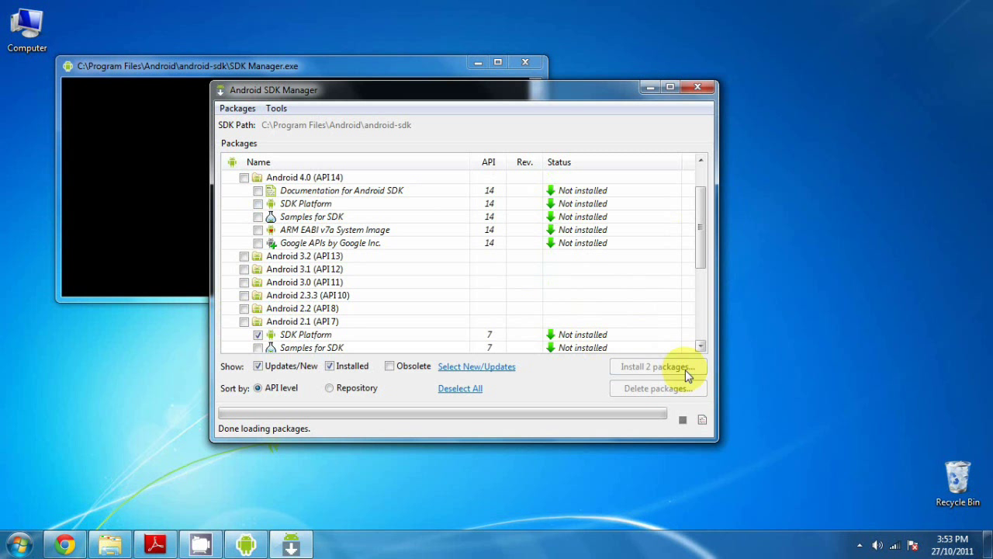
pyautogui.click(657, 366)
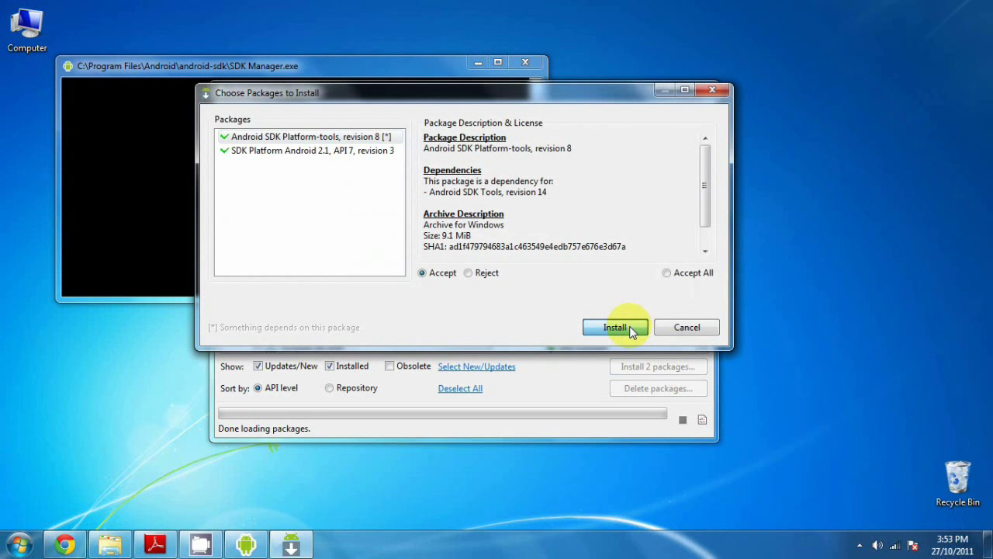
# Step: Confirm installing Platform-tools and Android 2.1 SDK Platform, restart ADB, and close the log
pyautogui.click(615, 326)
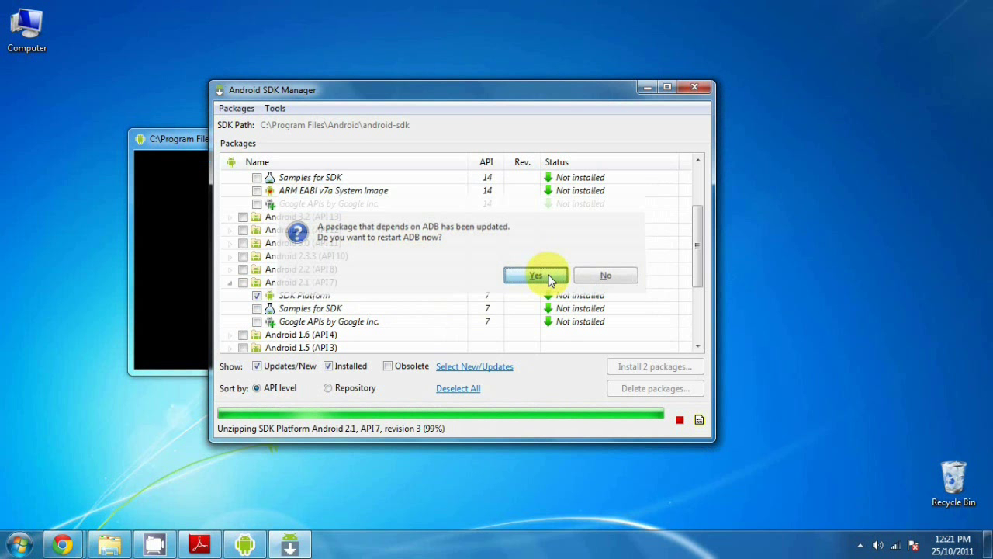
pyautogui.click(535, 276)
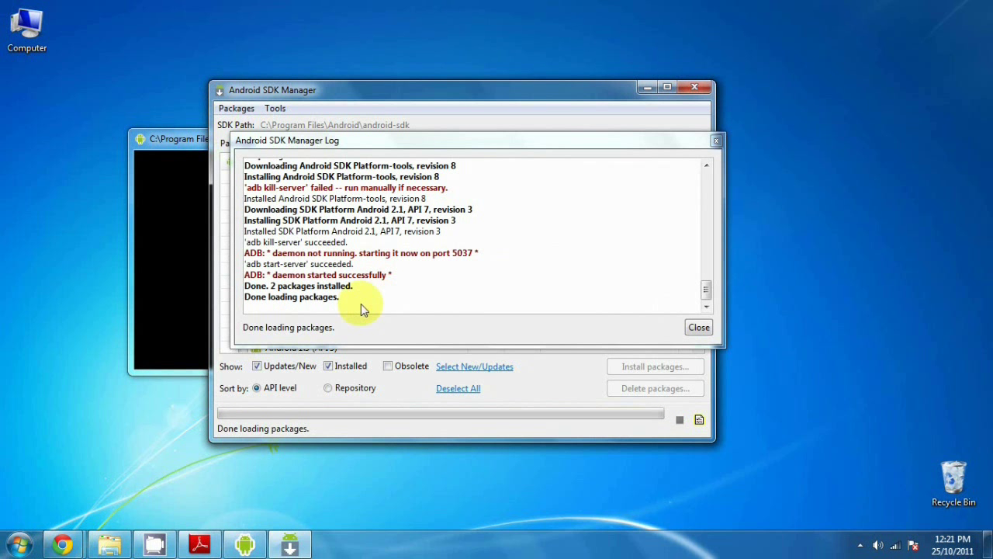
pyautogui.moveTo(331, 314)
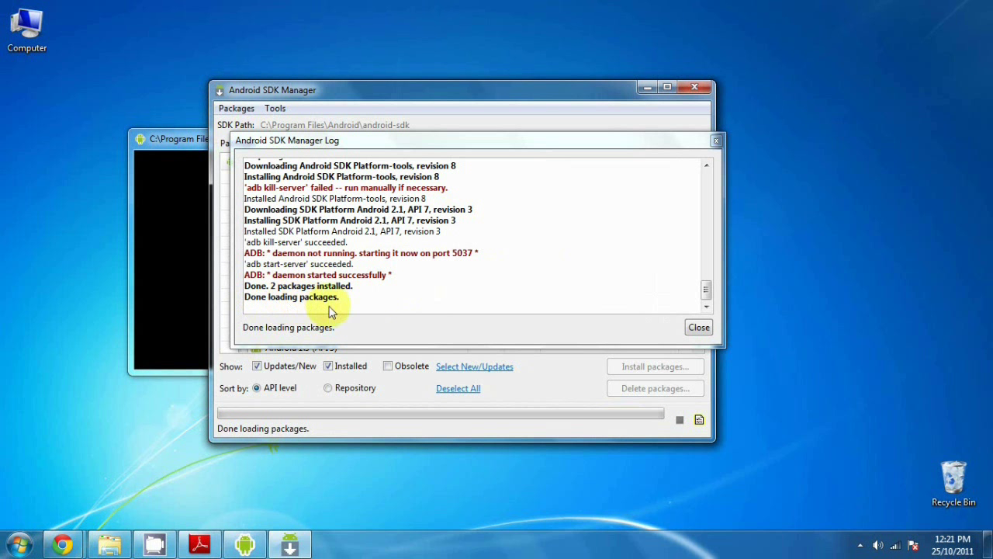
pyautogui.click(698, 326)
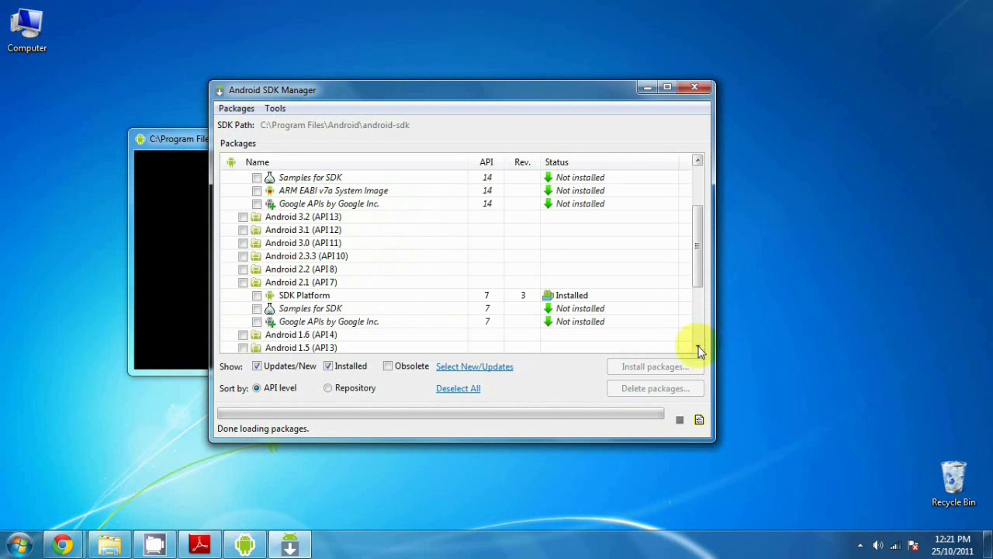